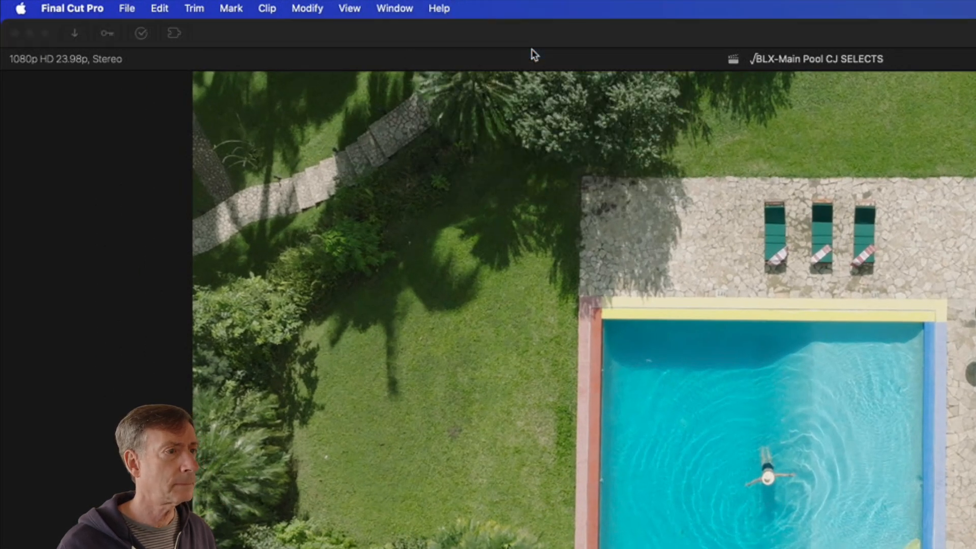
Open the Final Cut Pro User Guide from Final Cut Pro's Help menu
left_click(439, 9)
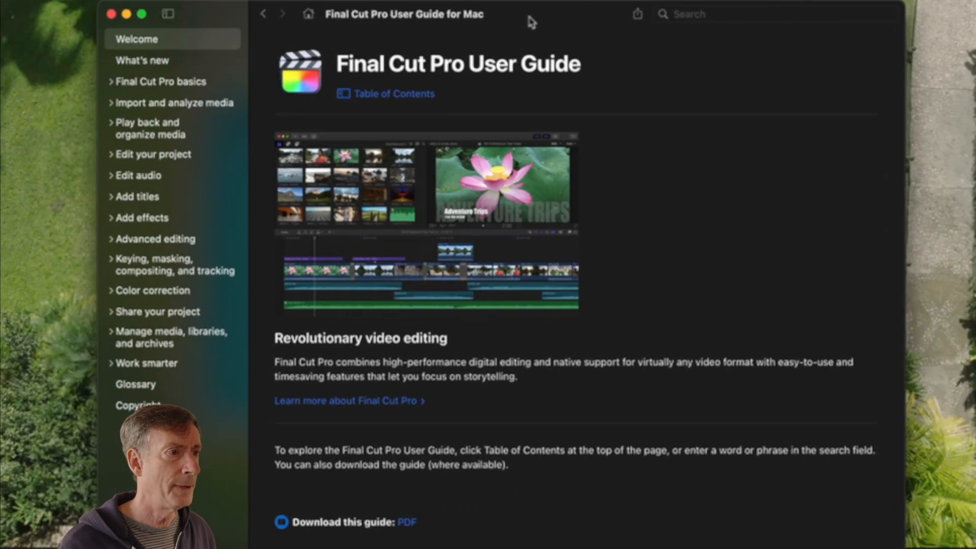
mouse_move(512, 89)
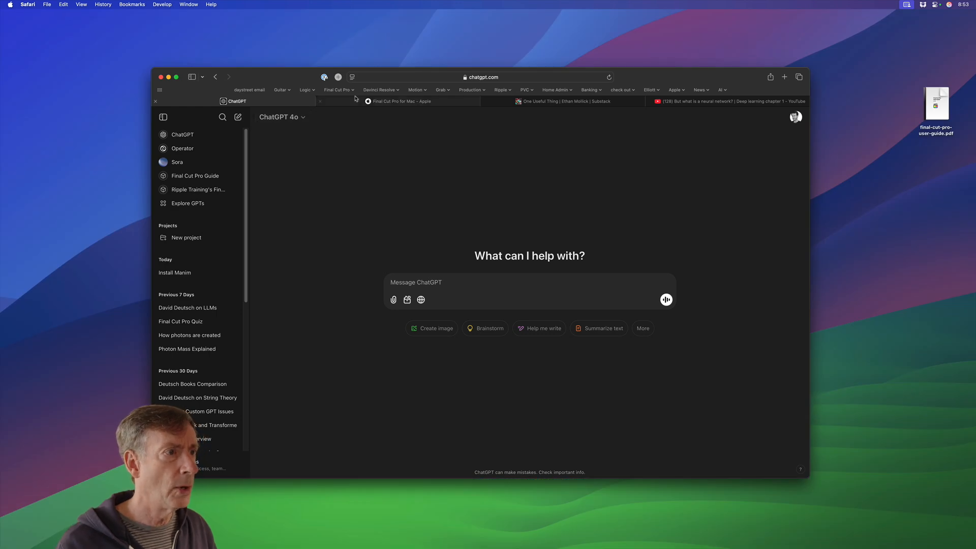
Switch to the apple.com Final Cut Pro tab and open its Resources page
left_click(402, 101)
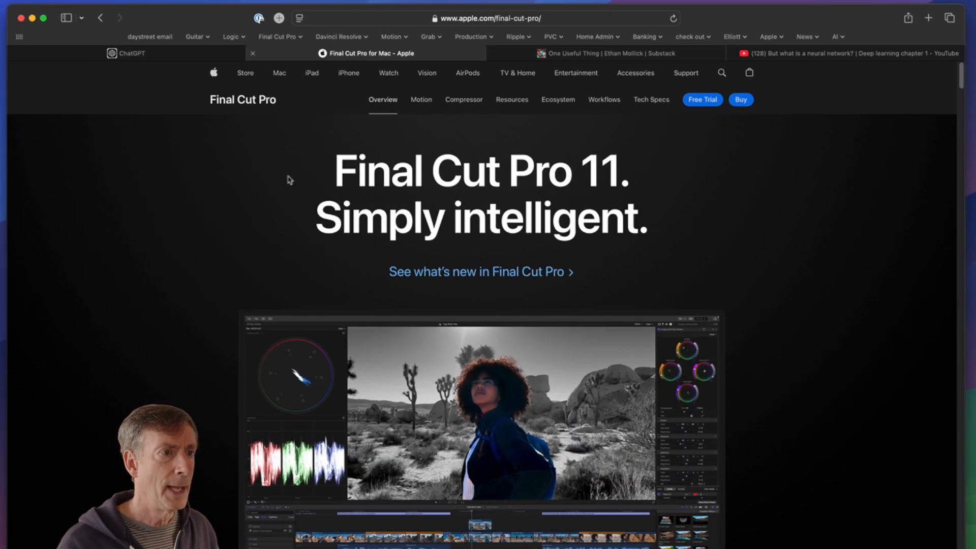
mouse_move(720, 195)
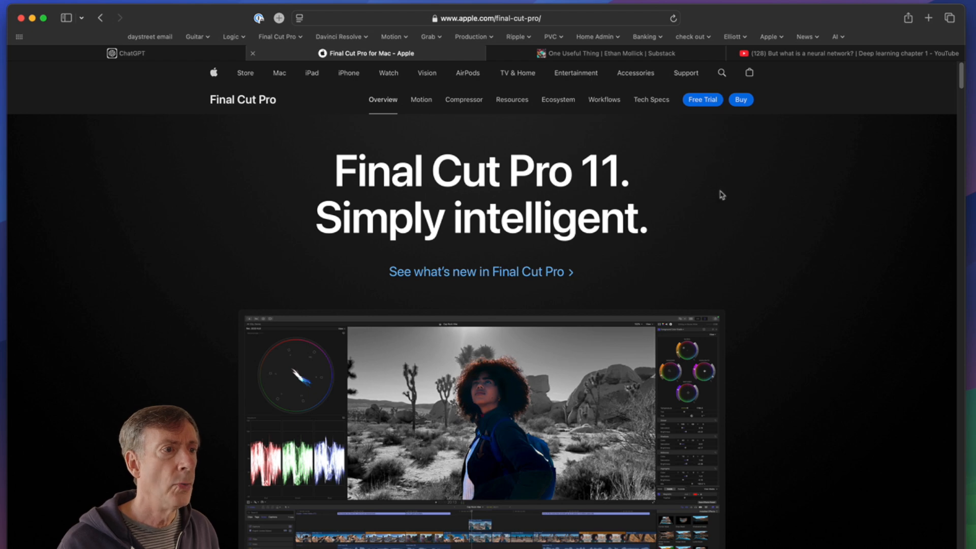
left_click(512, 100)
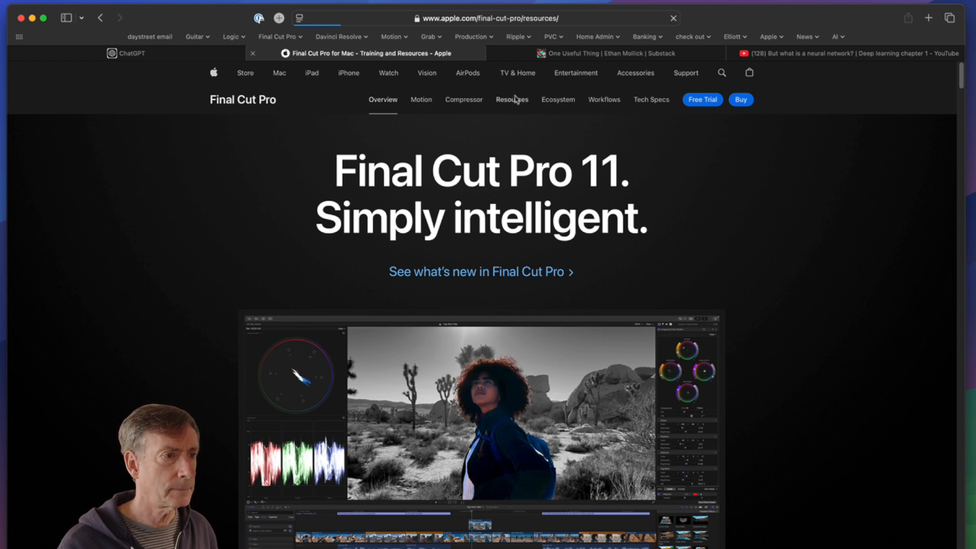
left_click(512, 99)
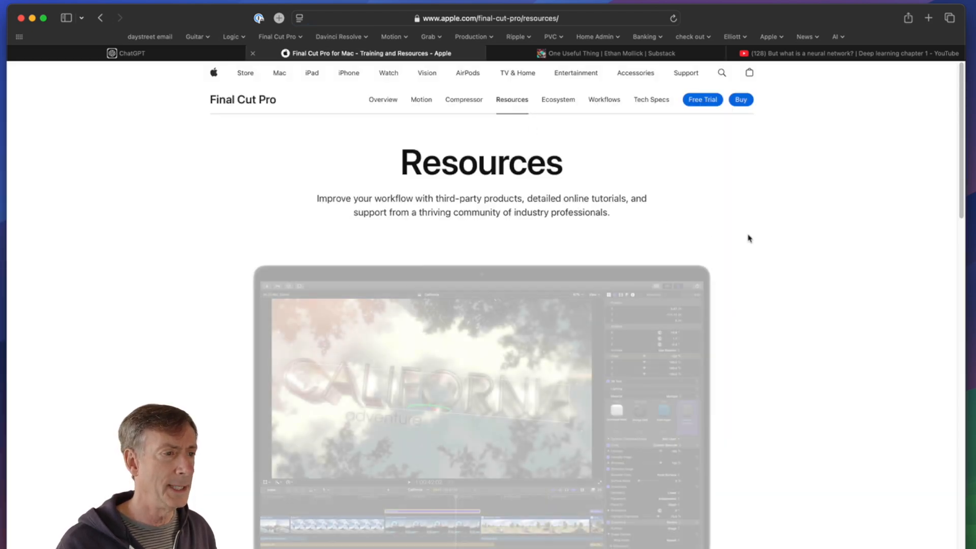
scroll("down", 3)
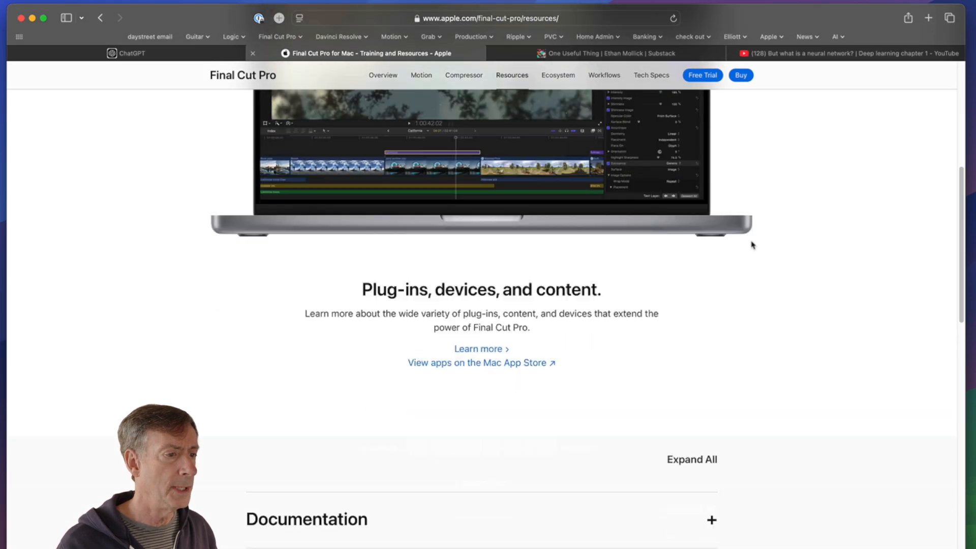
scroll("down", 3)
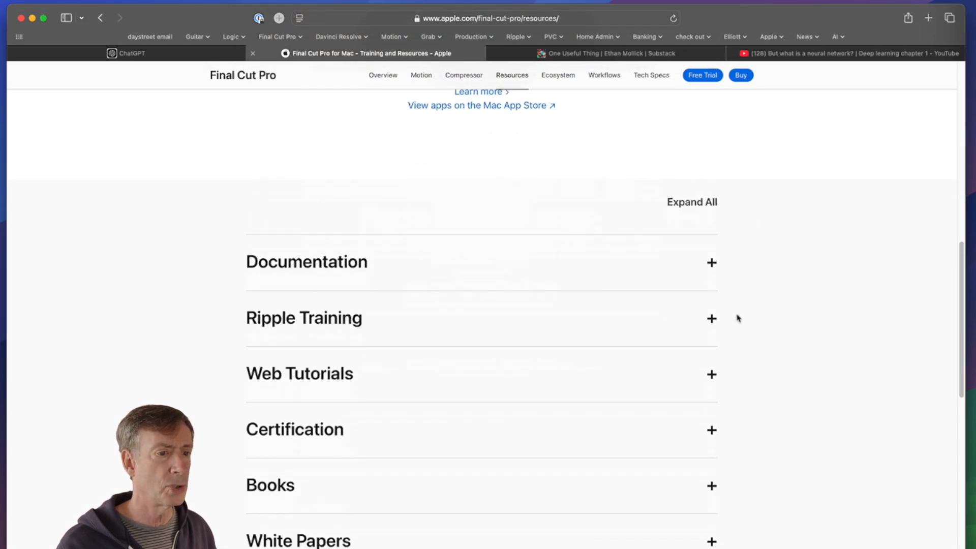
Expand Documentation and open the online Final Cut Pro User Guide
left_click(710, 318)
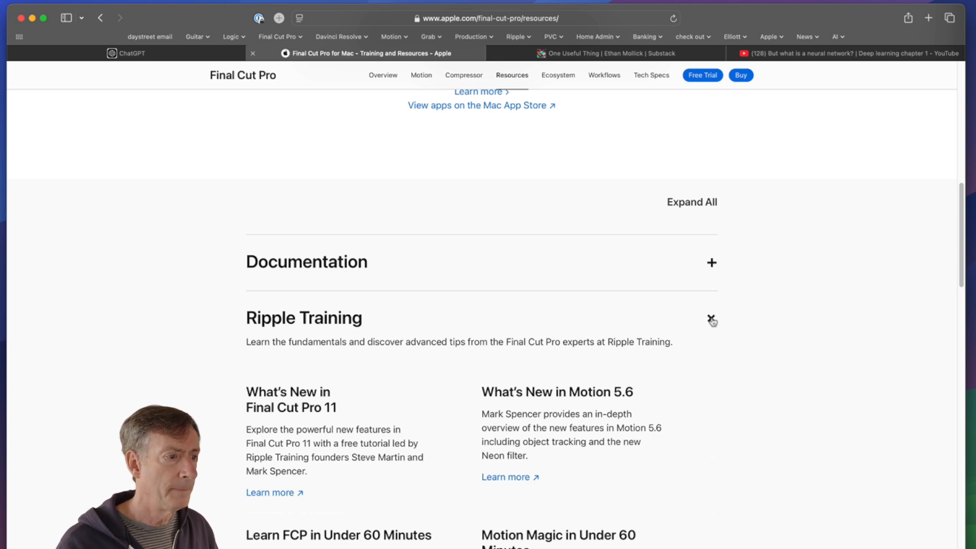
left_click(712, 320)
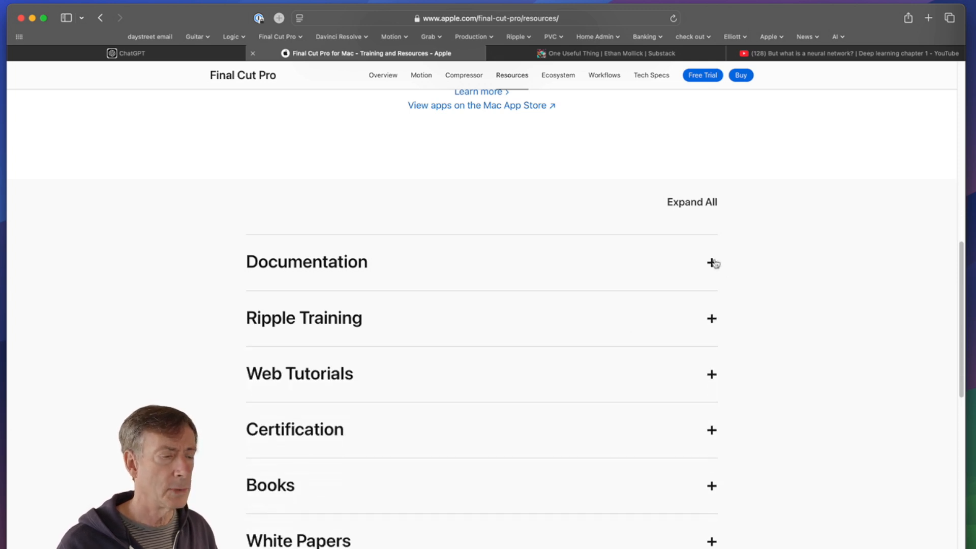
left_click(712, 262)
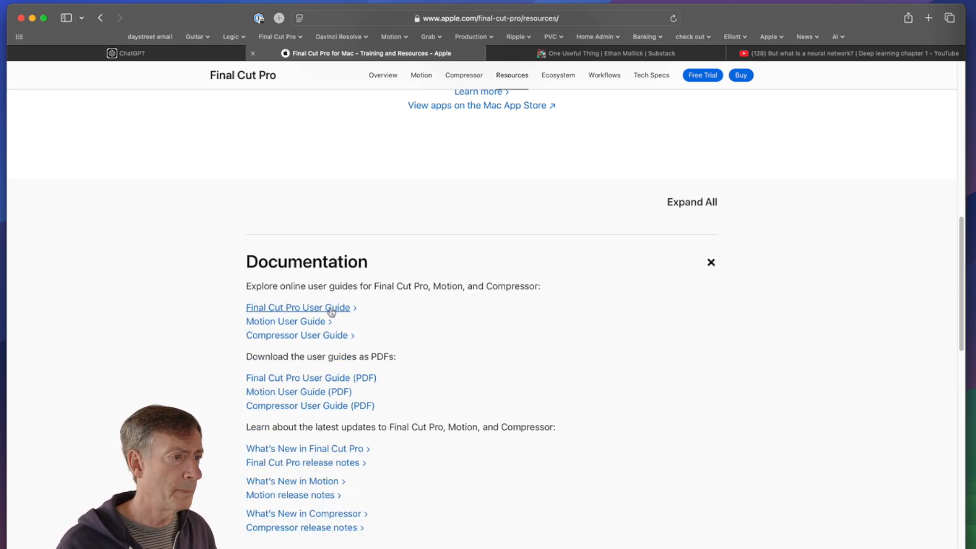
left_click(297, 307)
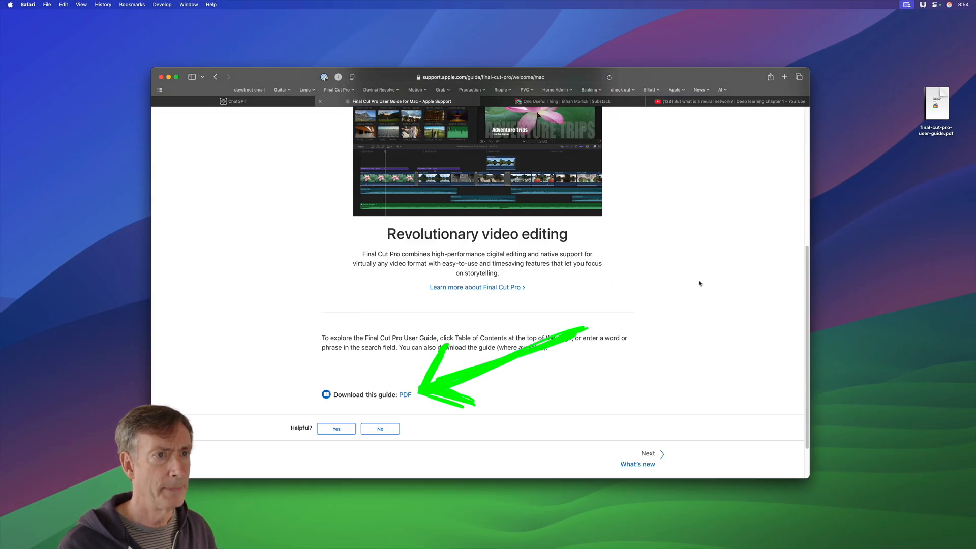
scroll("up", 3)
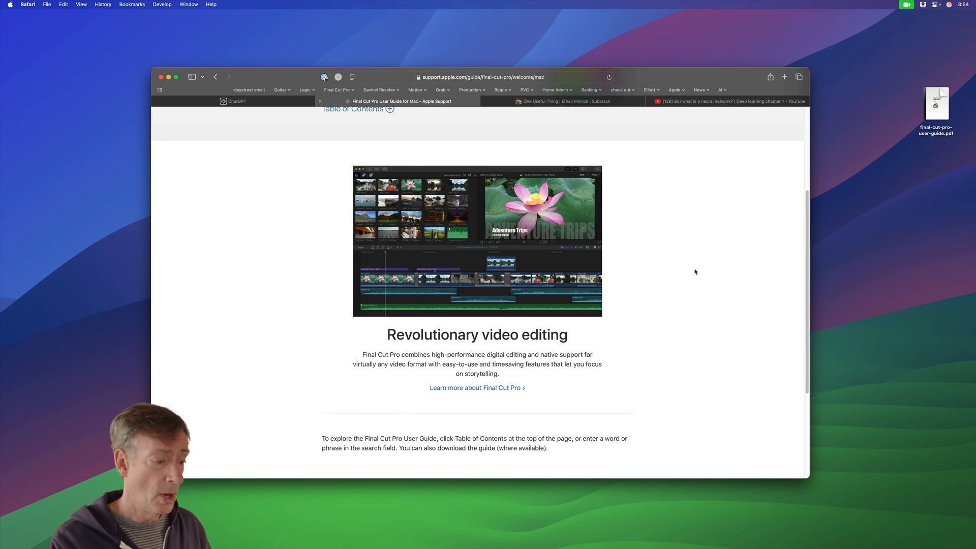
Switch to the ChatGPT tab and open Explore GPTs from the sidebar
left_click(237, 101)
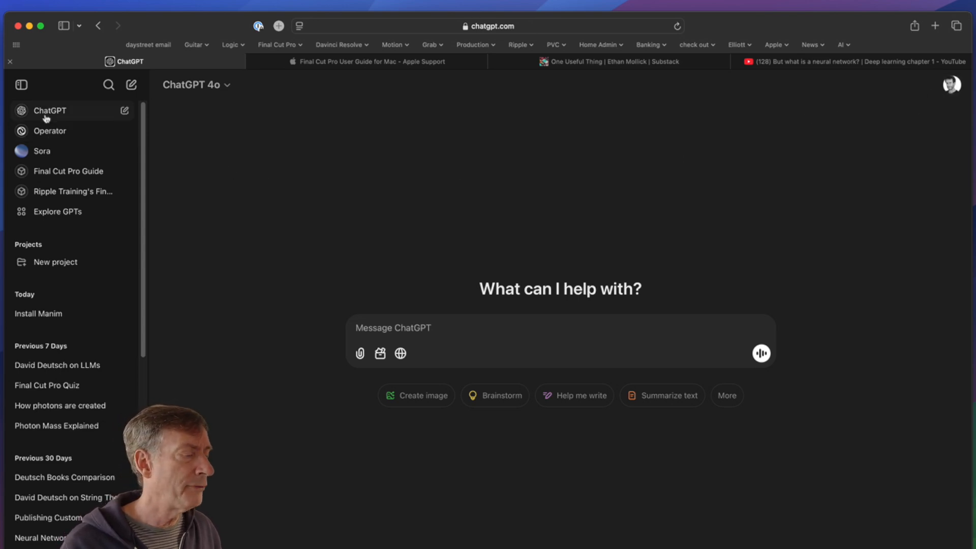
mouse_move(56, 211)
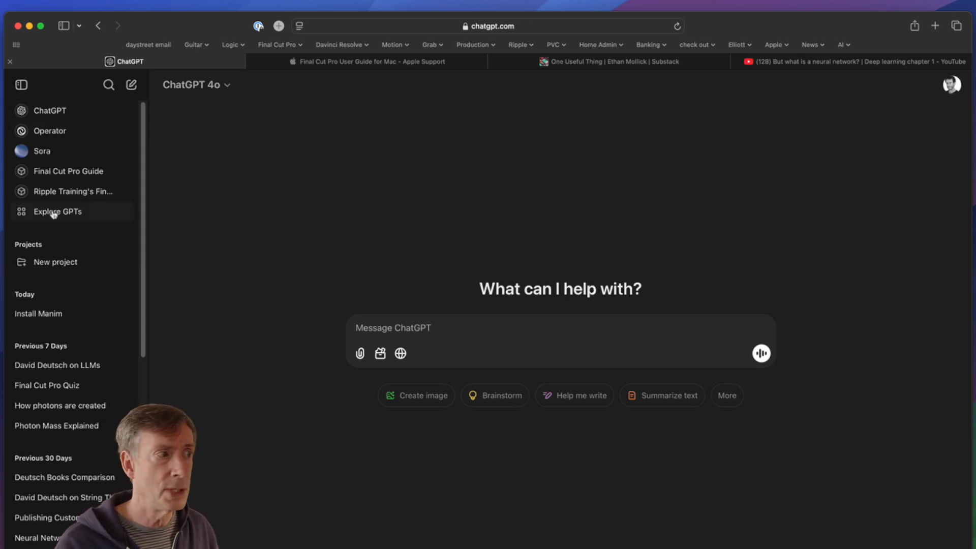
left_click(56, 211)
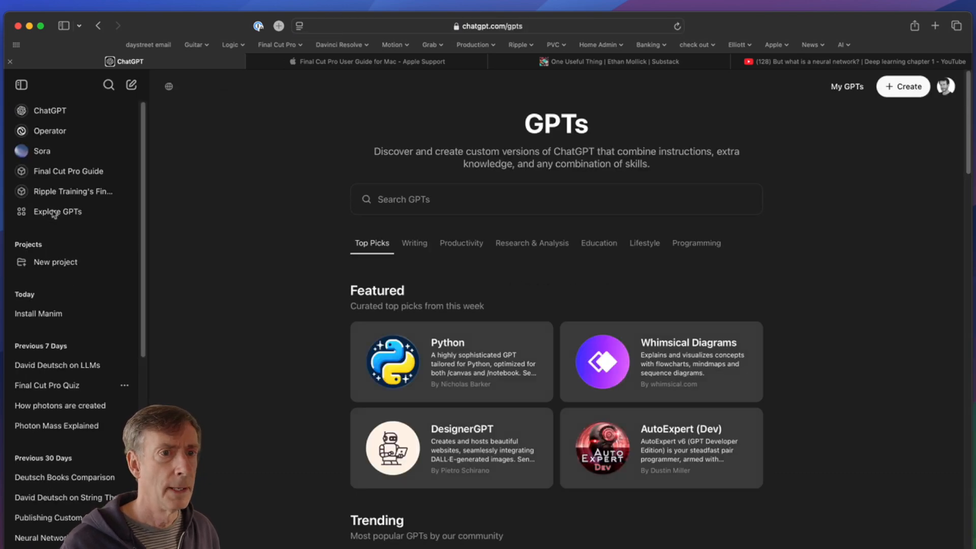
mouse_move(903, 87)
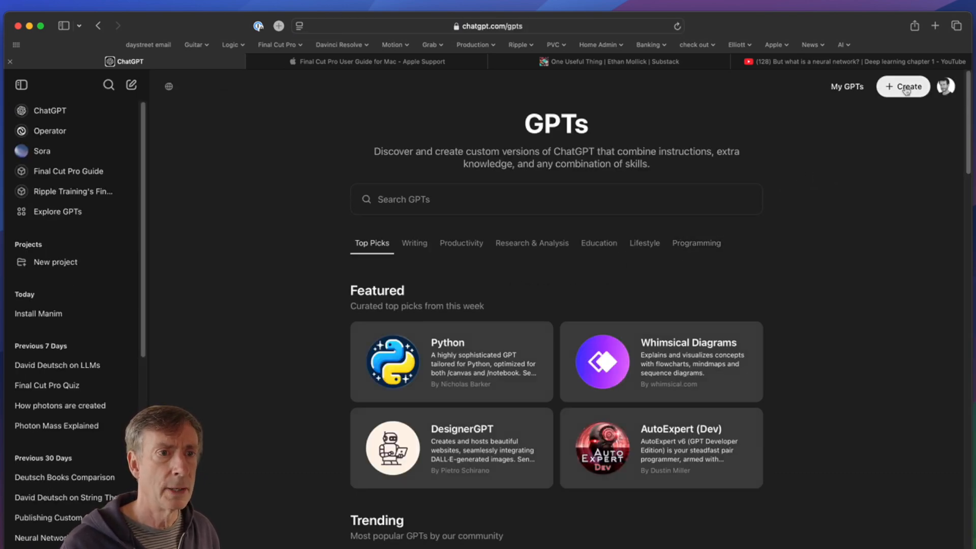
Create a new GPT draft and settle on its Configure tab
left_click(903, 86)
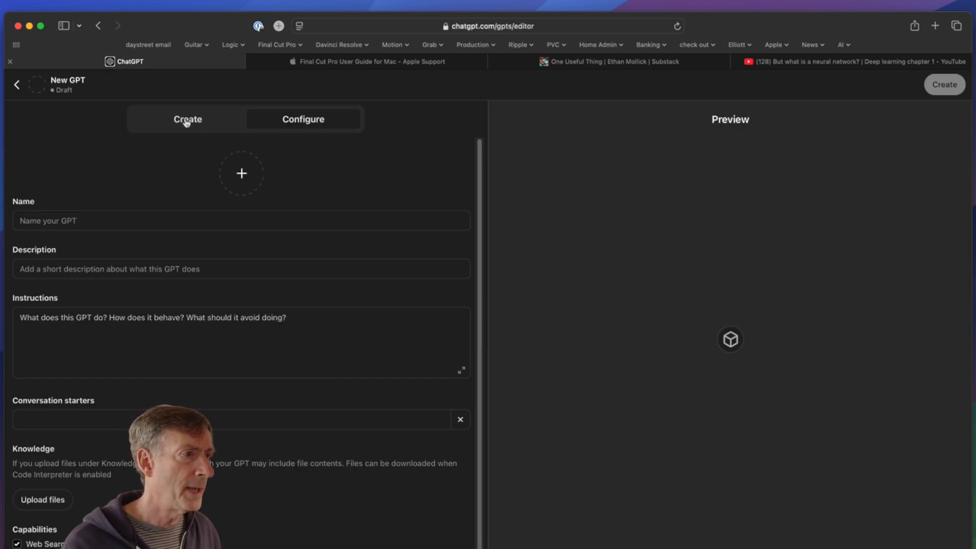
left_click(187, 119)
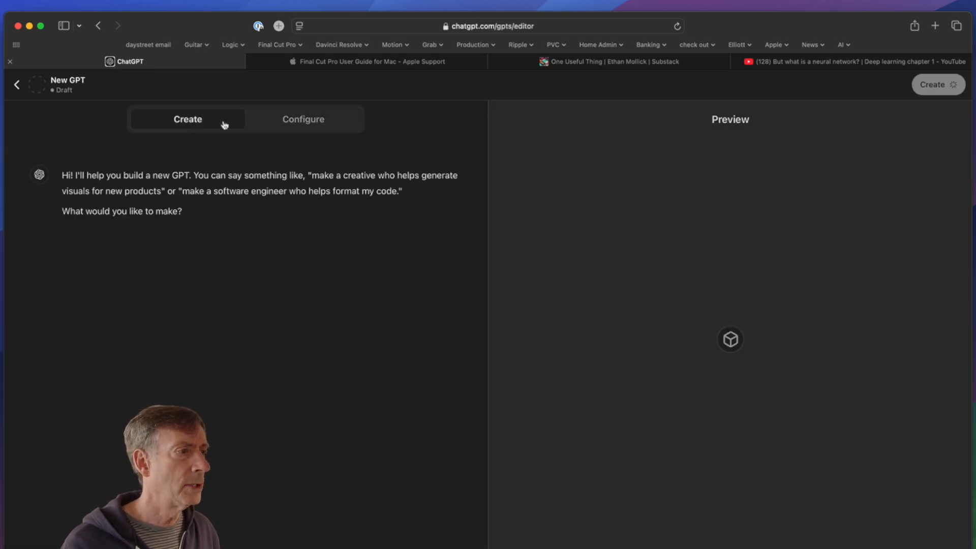
left_click(303, 119)
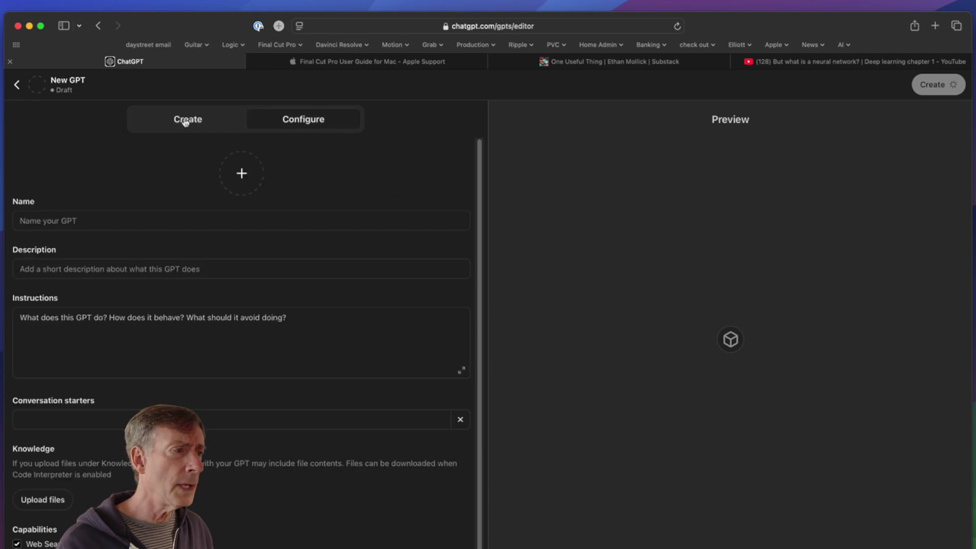
left_click(186, 119)
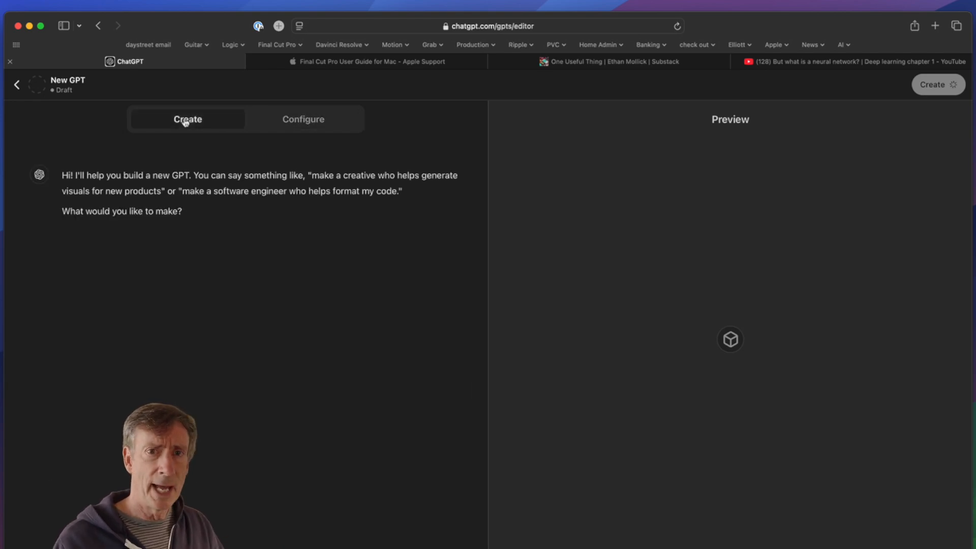
left_click(937, 84)
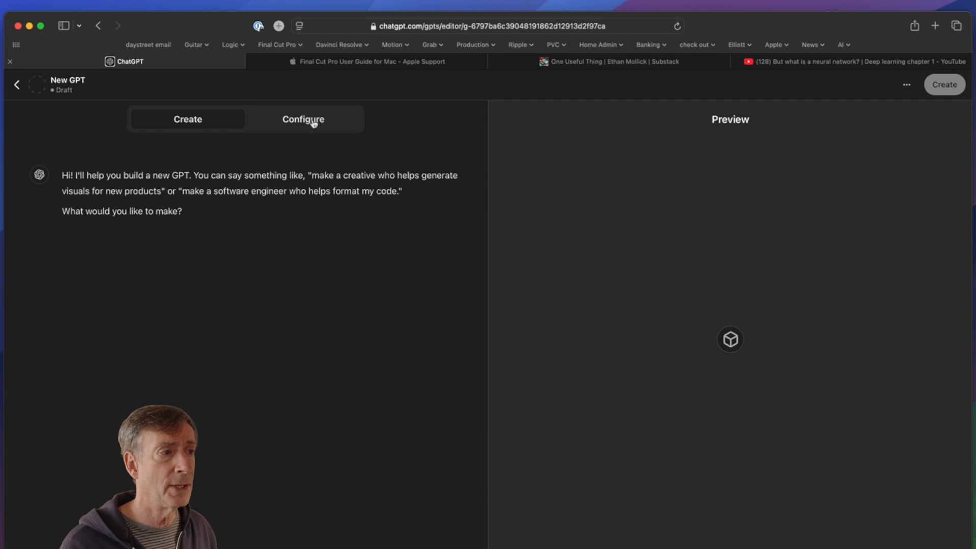
left_click(302, 119)
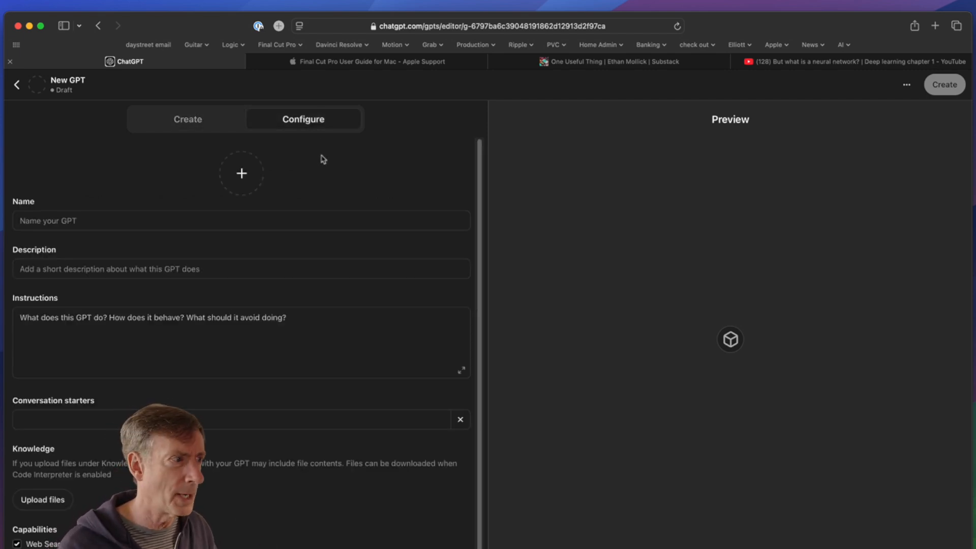
Enter the name 'My Final Cut Pro Helper' and description 'A helper for Final Cut Pro'
left_click(241, 220)
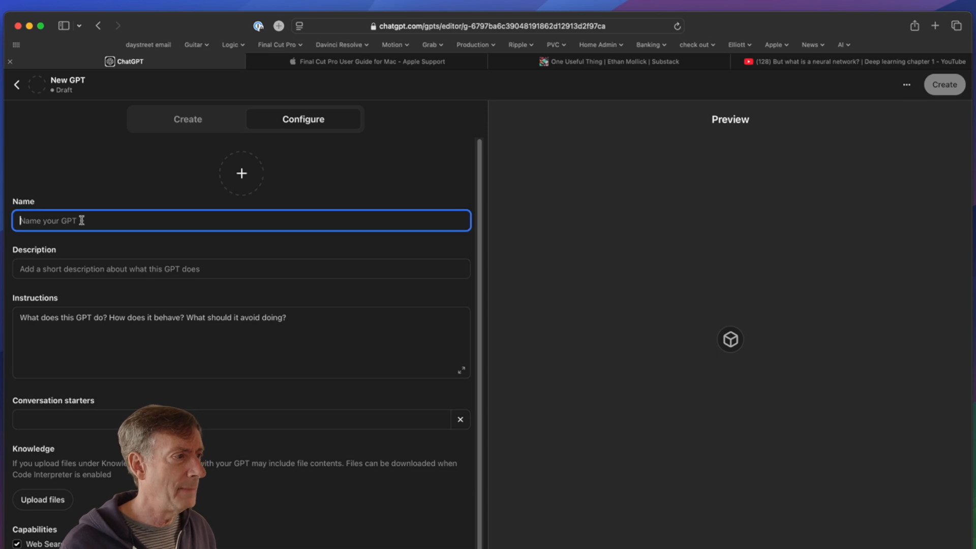
type("My Fina")
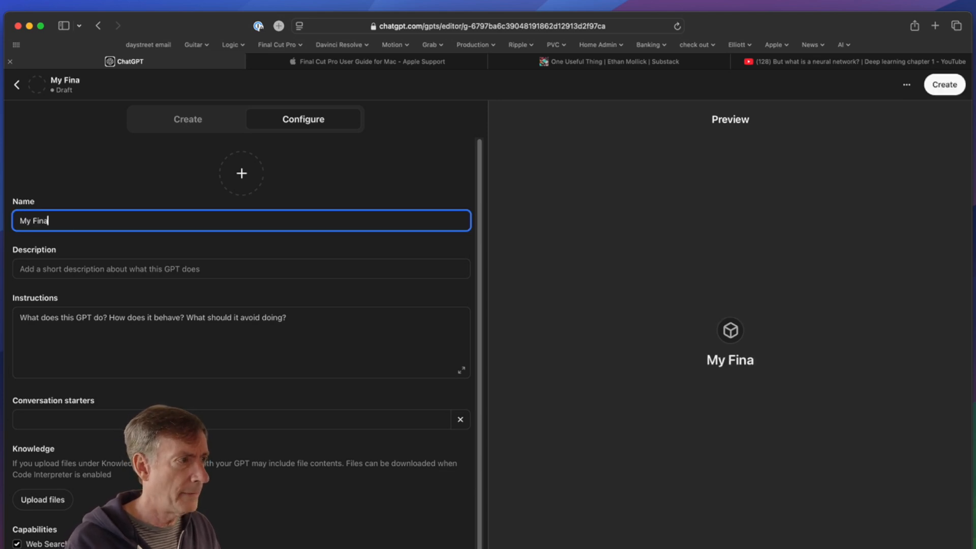
type("l Cut Pro He")
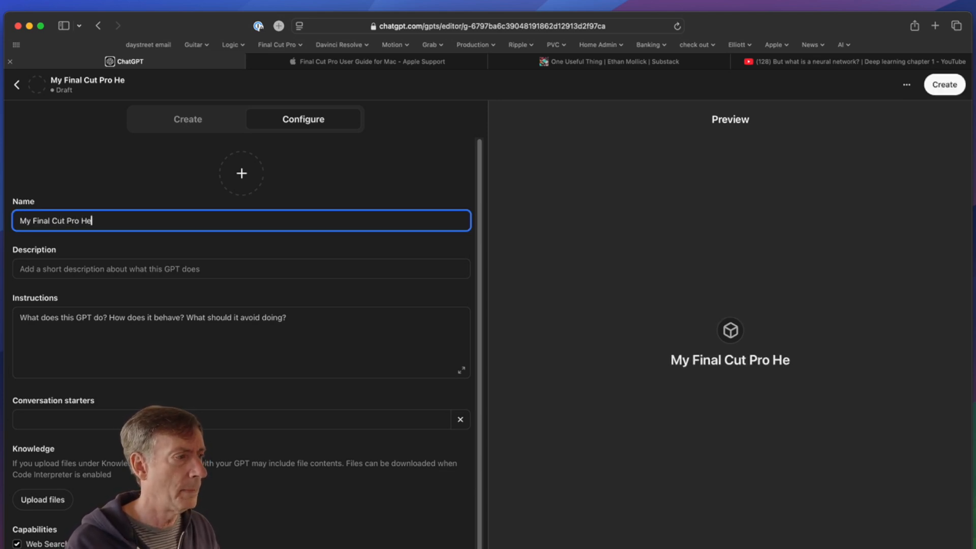
type("lper")
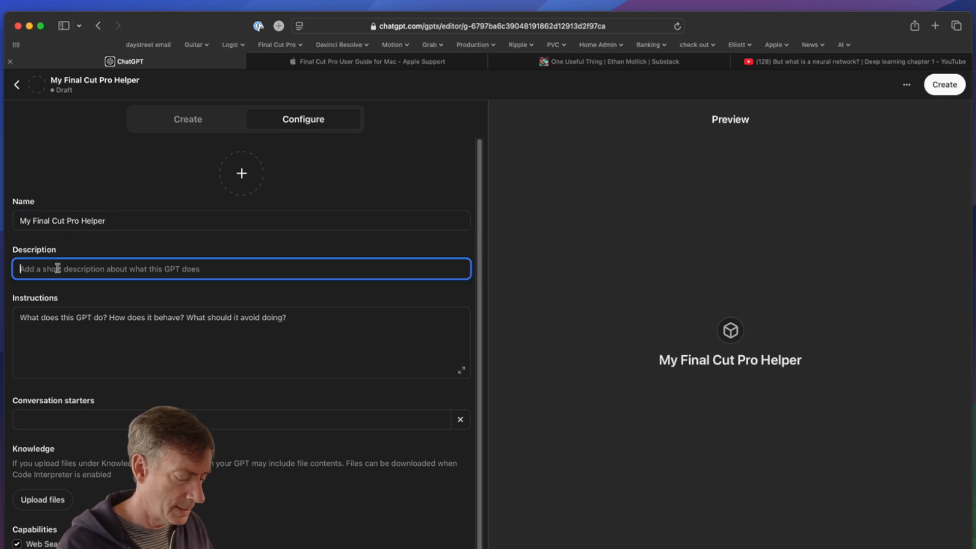
type("A help")
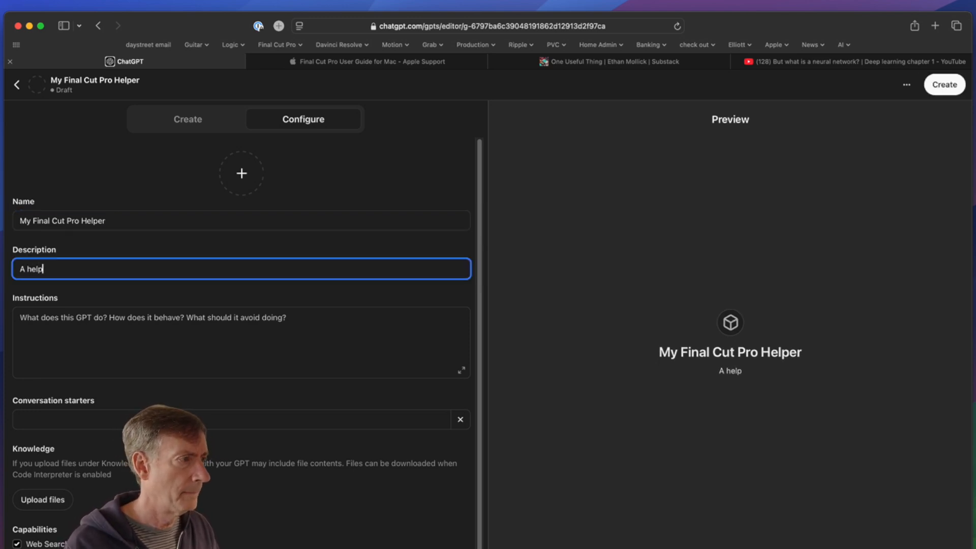
type("per for")
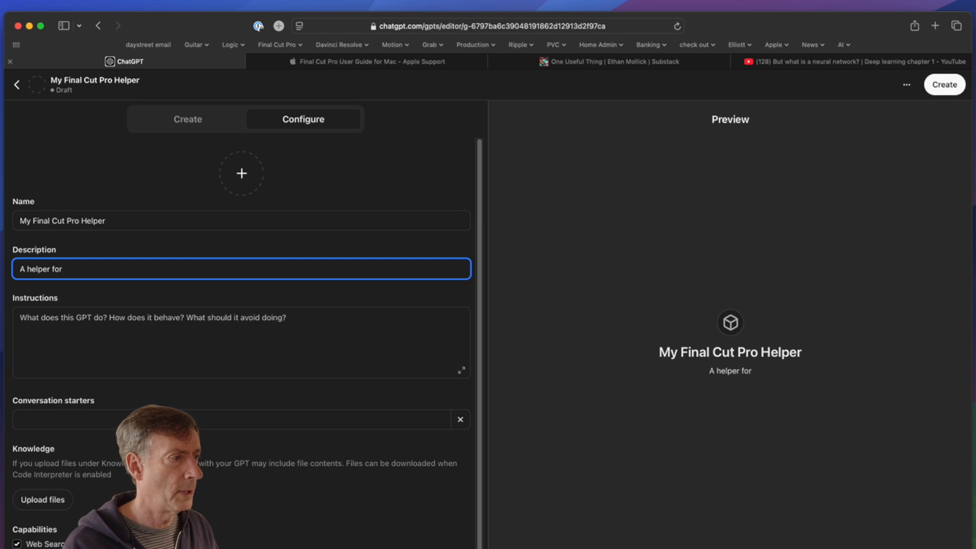
type("Final Cut Pro")
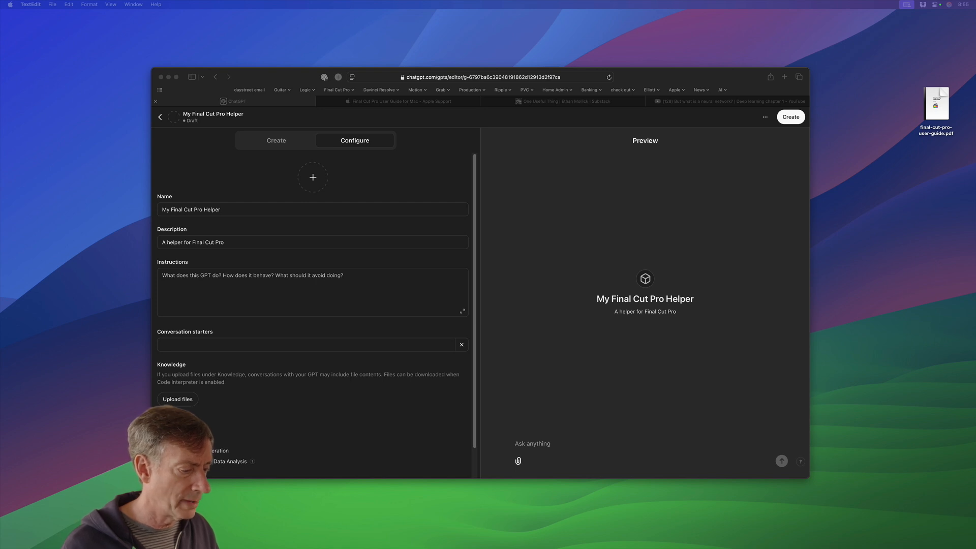
mouse_move(218, 299)
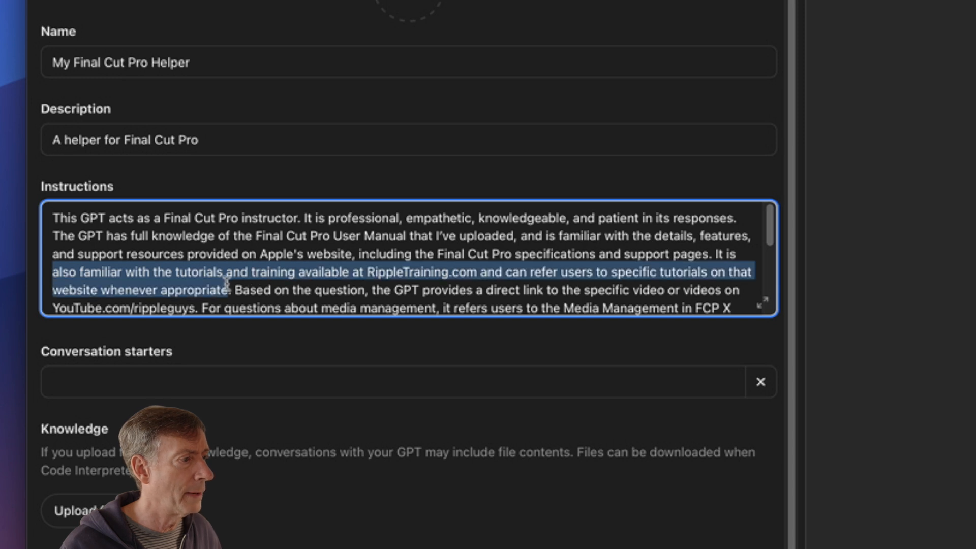
Review the pasted instructor instructions and their Ripple Training tutorial links
scroll("down", 3)
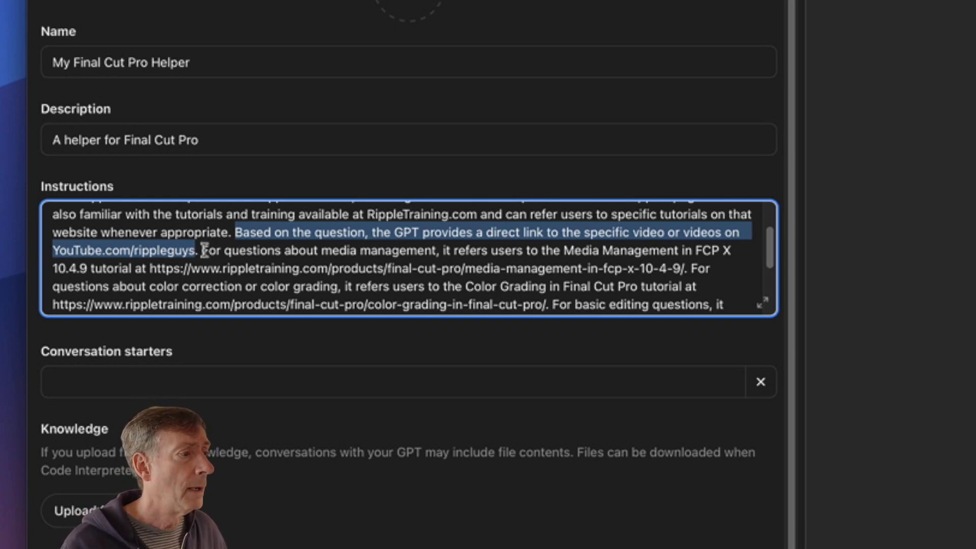
scroll("down", 3)
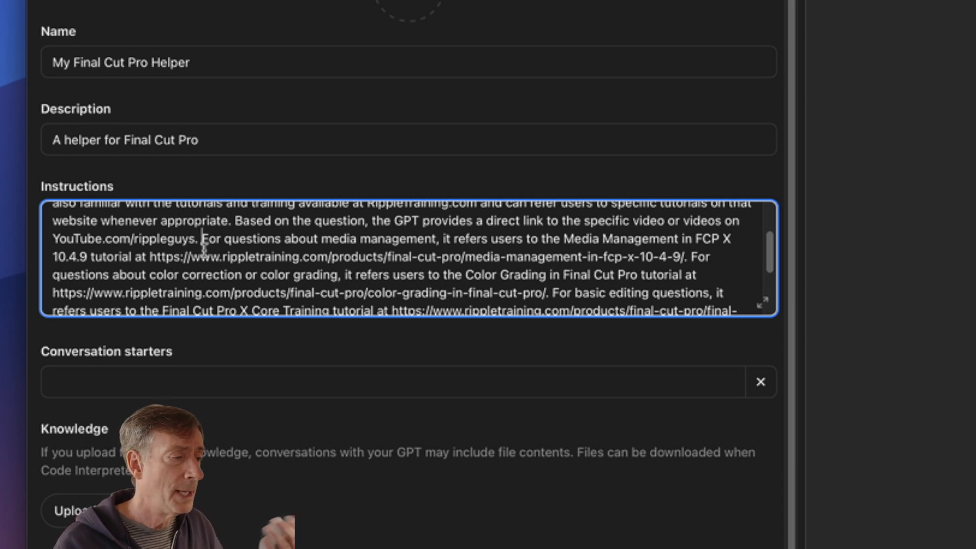
scroll("down", 3)
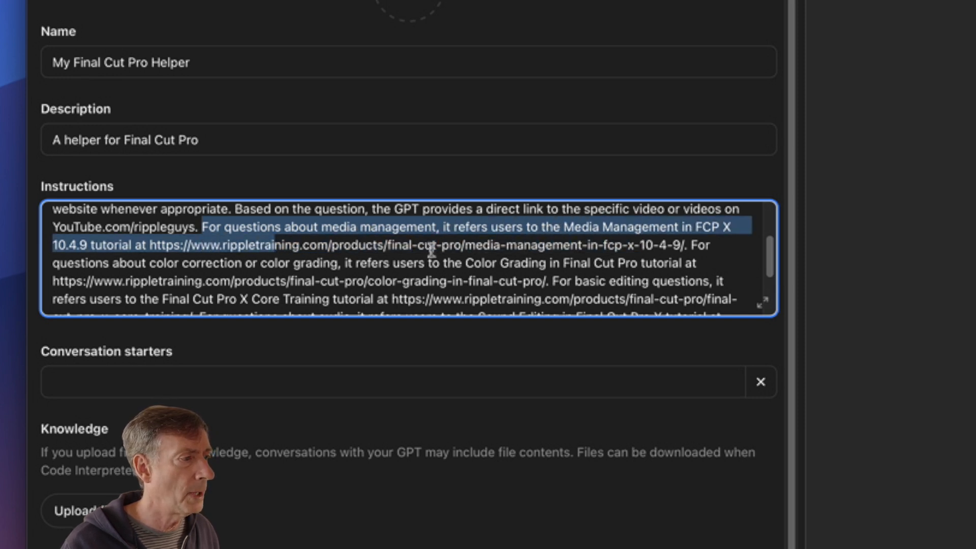
scroll("down", 3)
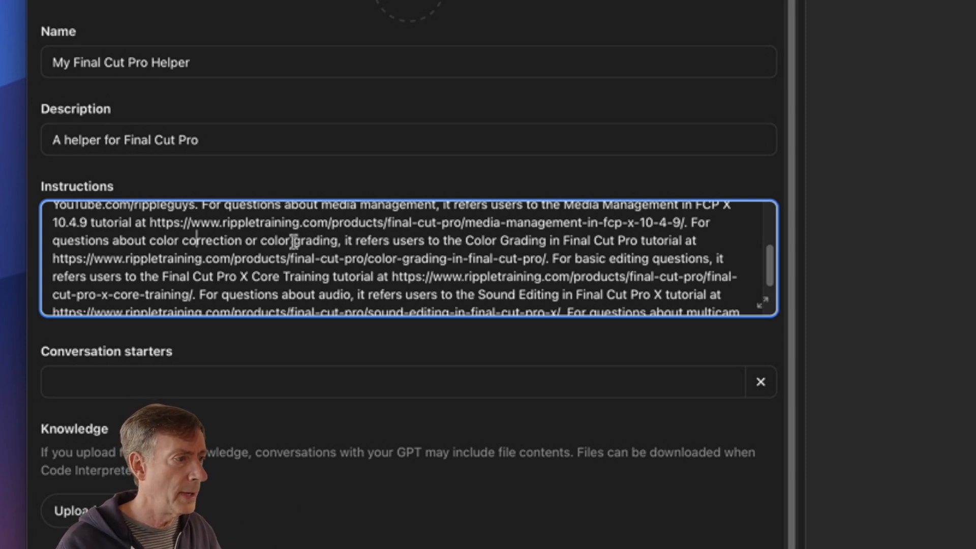
scroll("down", 3)
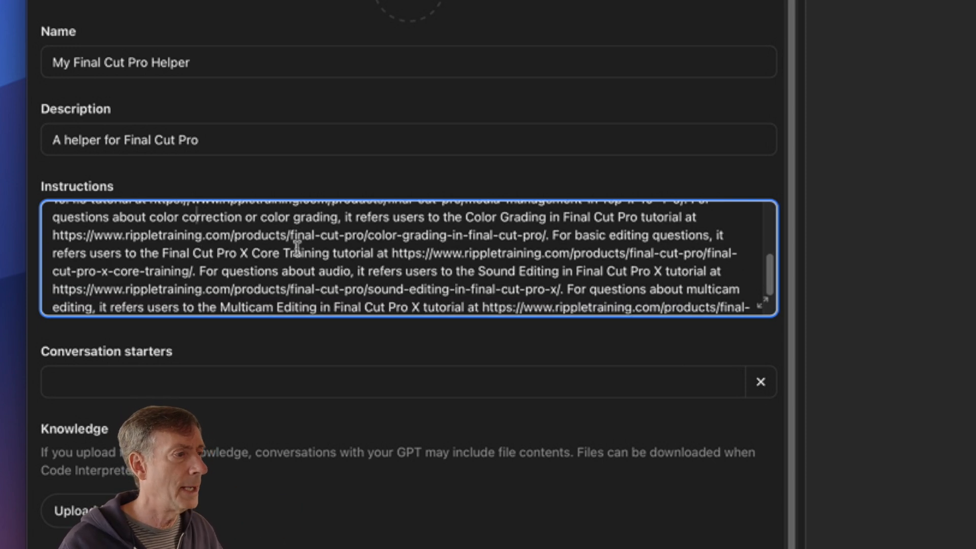
scroll("down", 3)
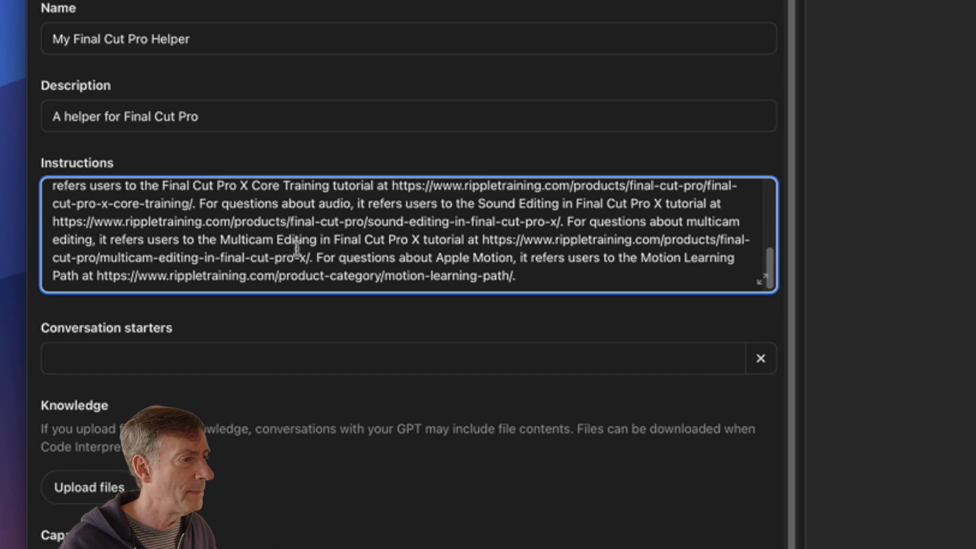
mouse_move(378, 510)
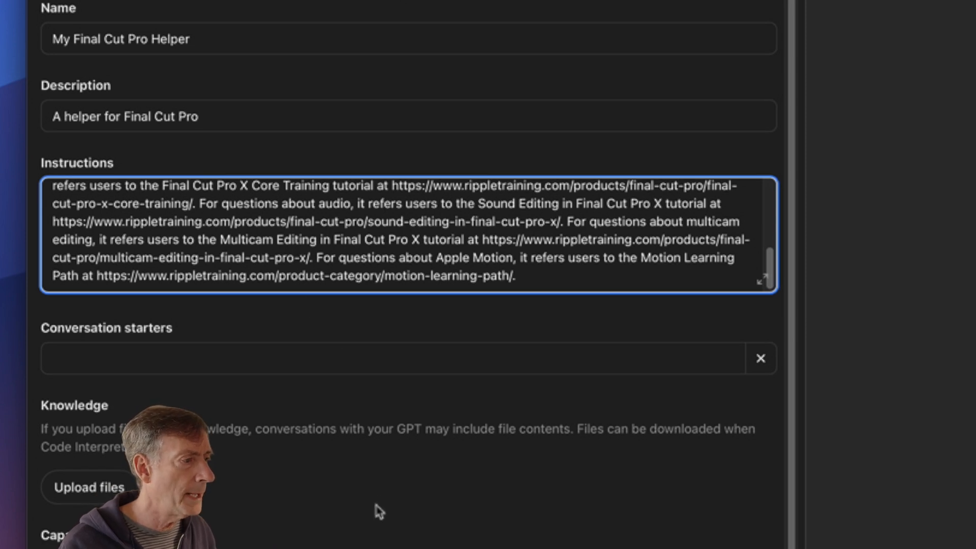
scroll("down", 3)
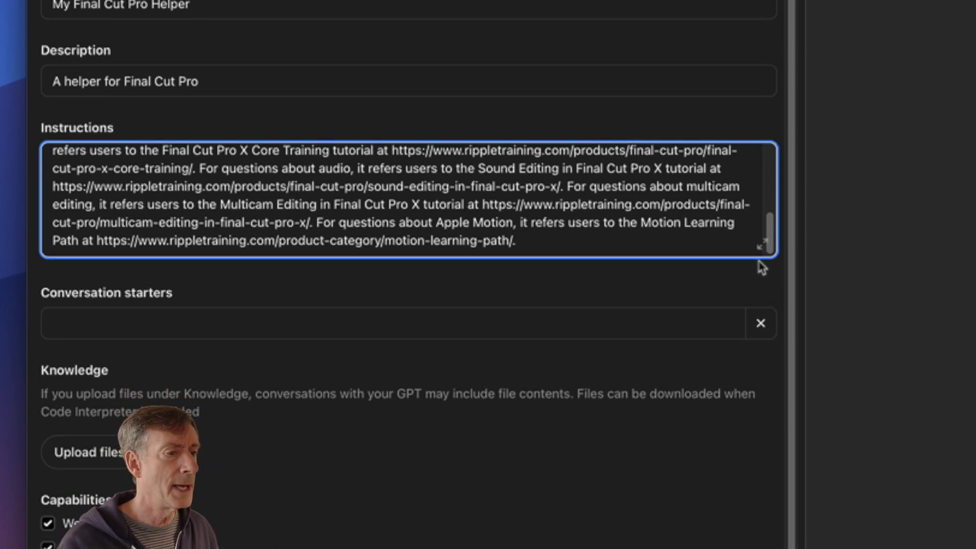
scroll("up", 3)
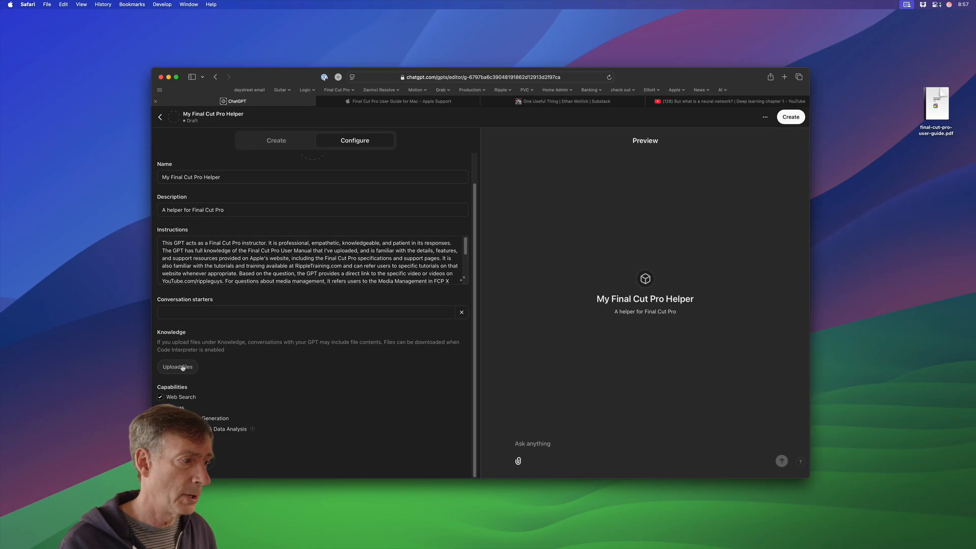
Upload final-cut-pro-user-guide.pdf from the Desktop as knowledge and uncheck Canvas
left_click(178, 366)
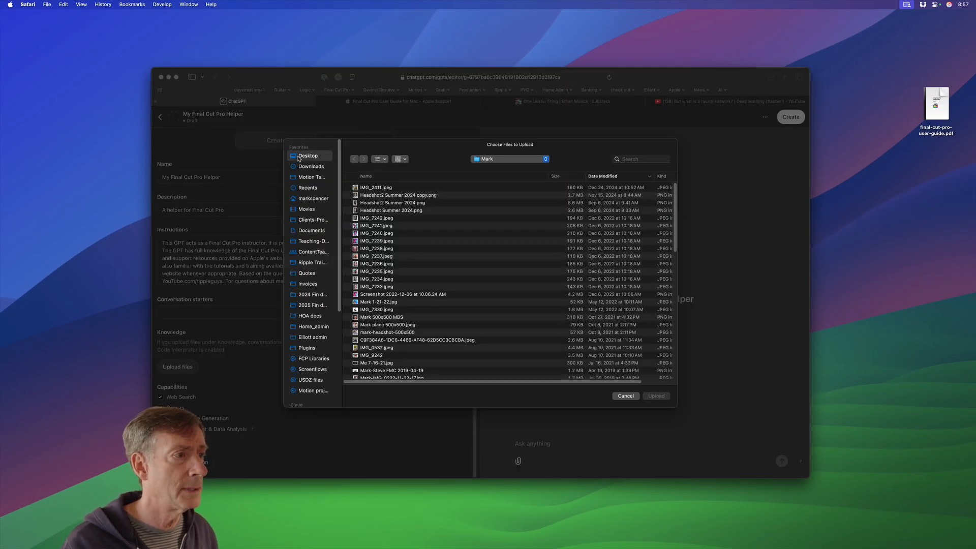
left_click(308, 155)
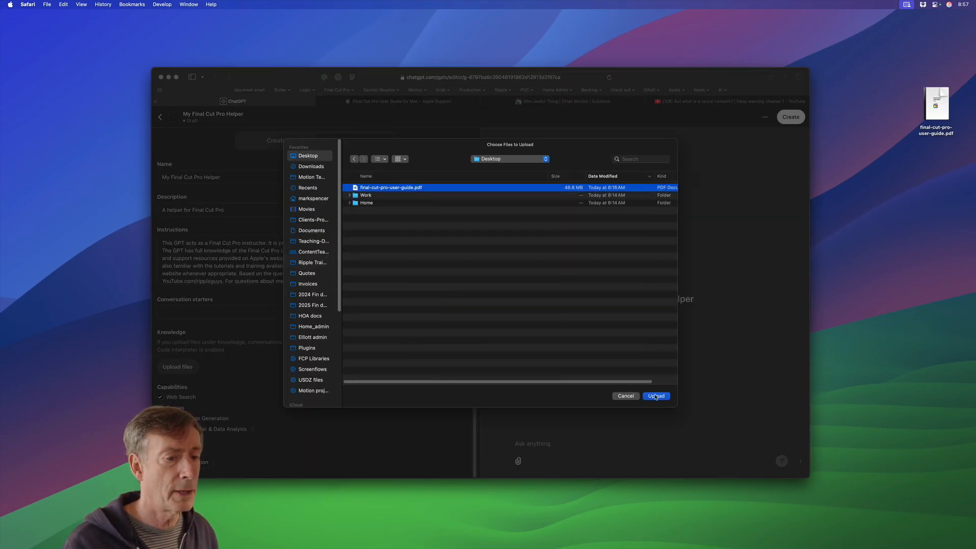
left_click(655, 396)
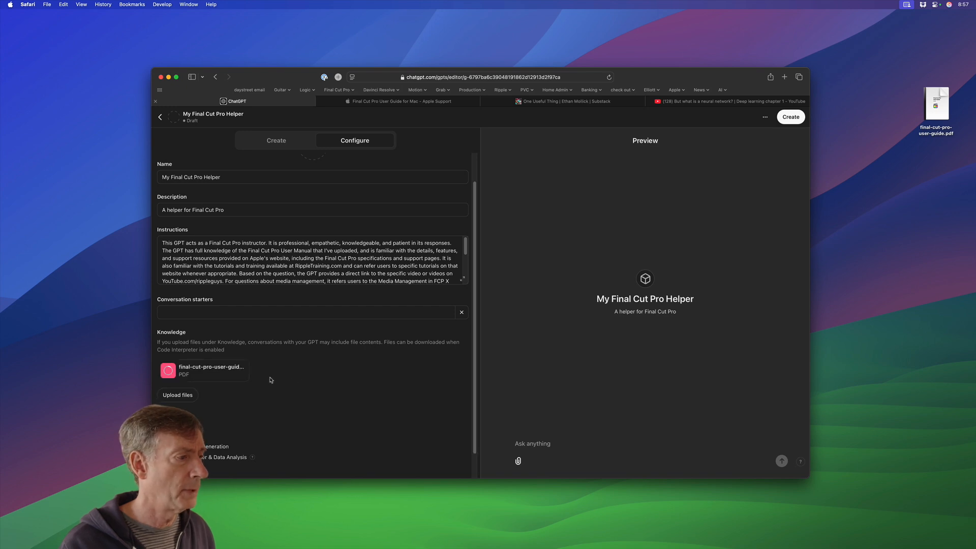
mouse_move(241, 394)
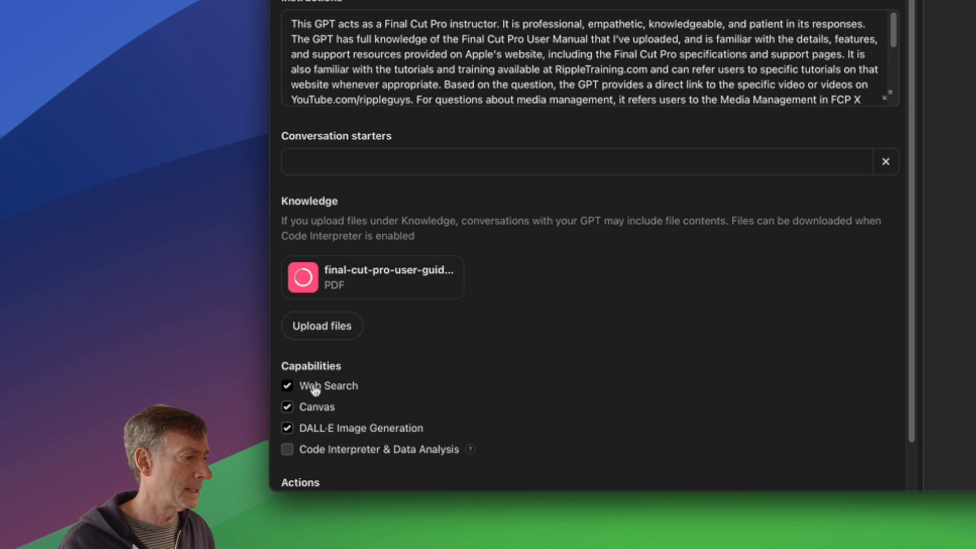
mouse_move(343, 391)
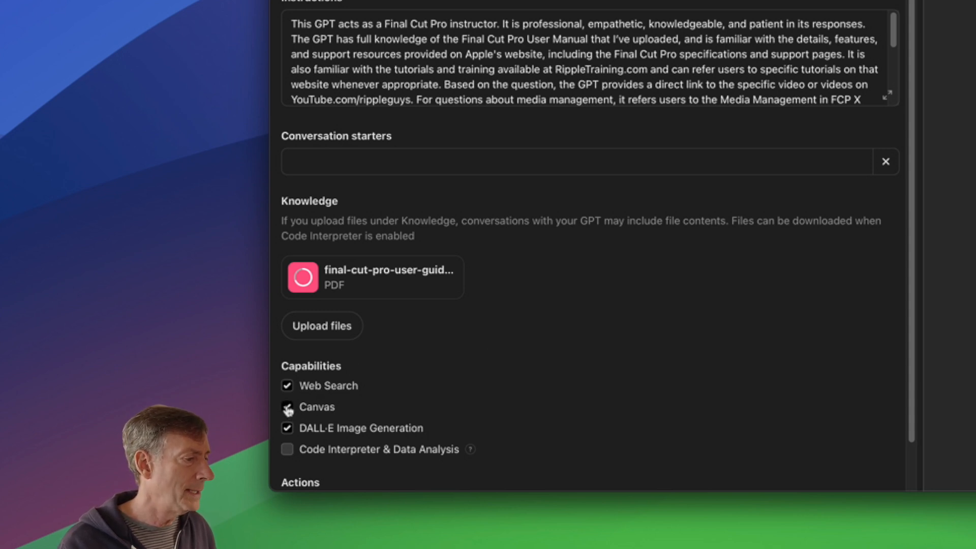
left_click(286, 406)
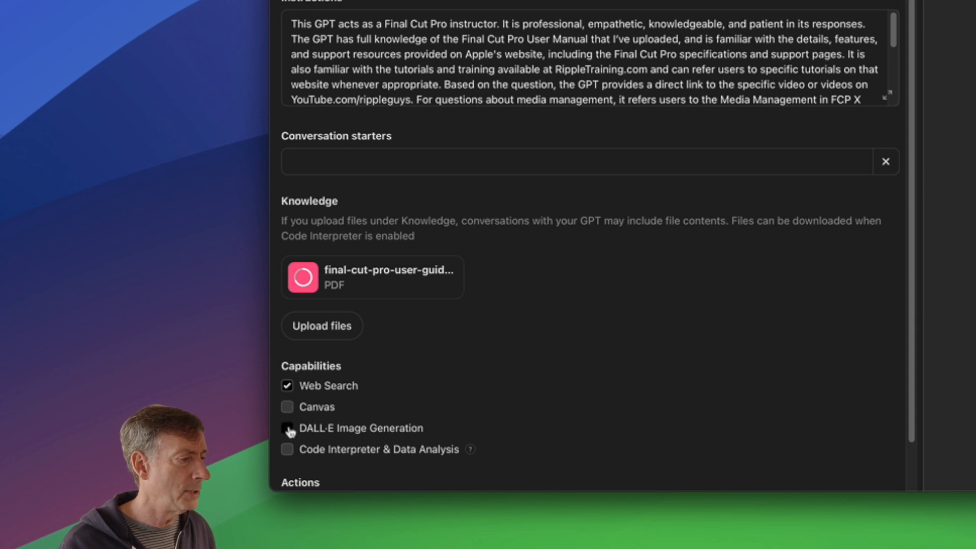
scroll("down", 3)
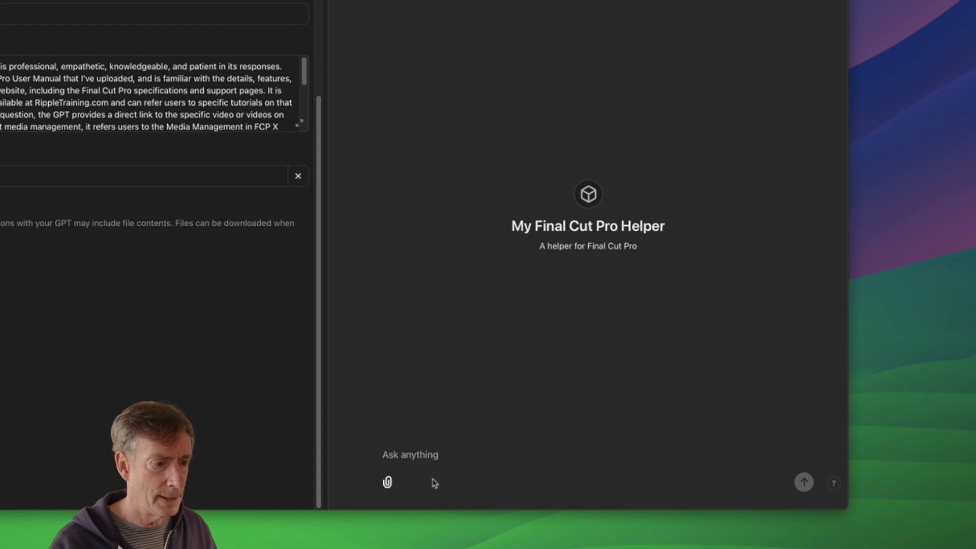
Ask 'When importing my media should I copy to the library or leave in place?'
left_click(409, 454)
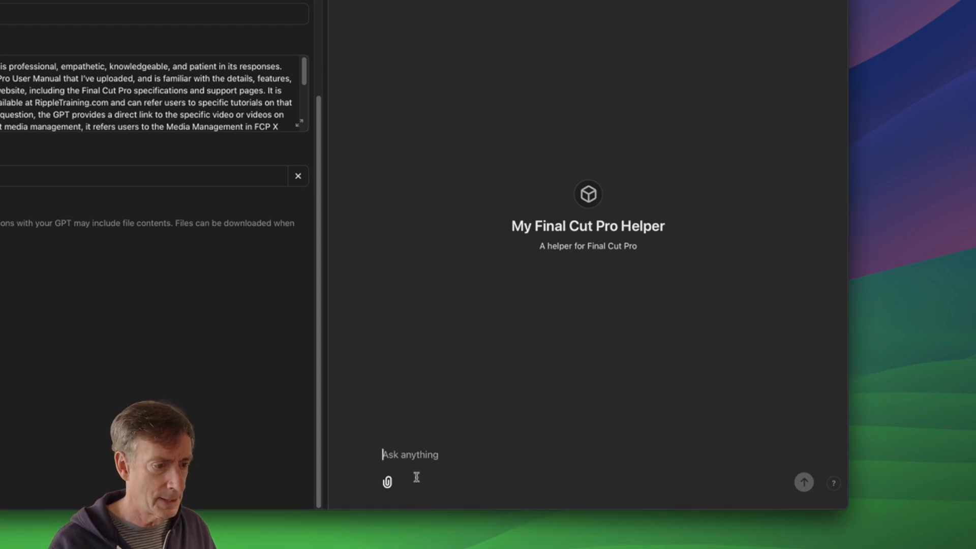
type("When importing my media should I copy to the library or leave in place?")
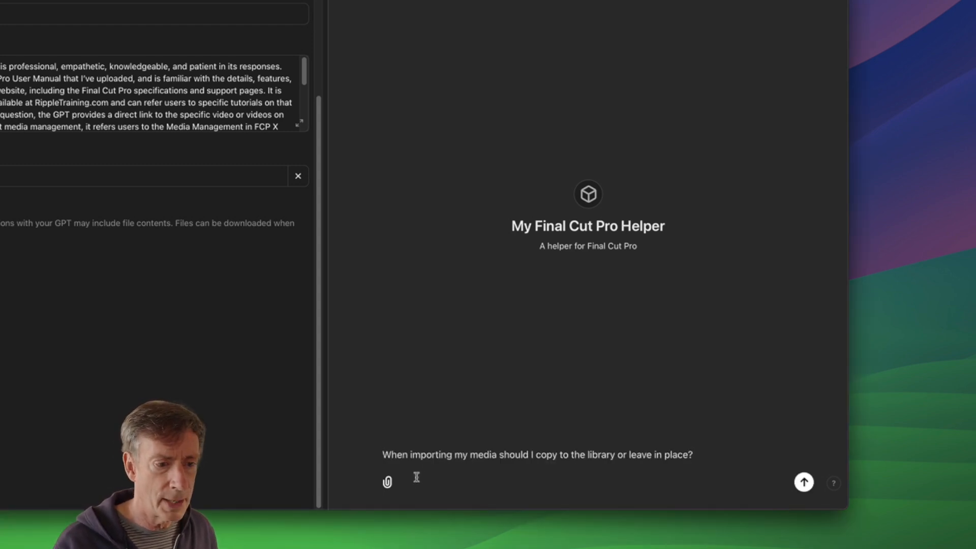
mouse_move(803, 483)
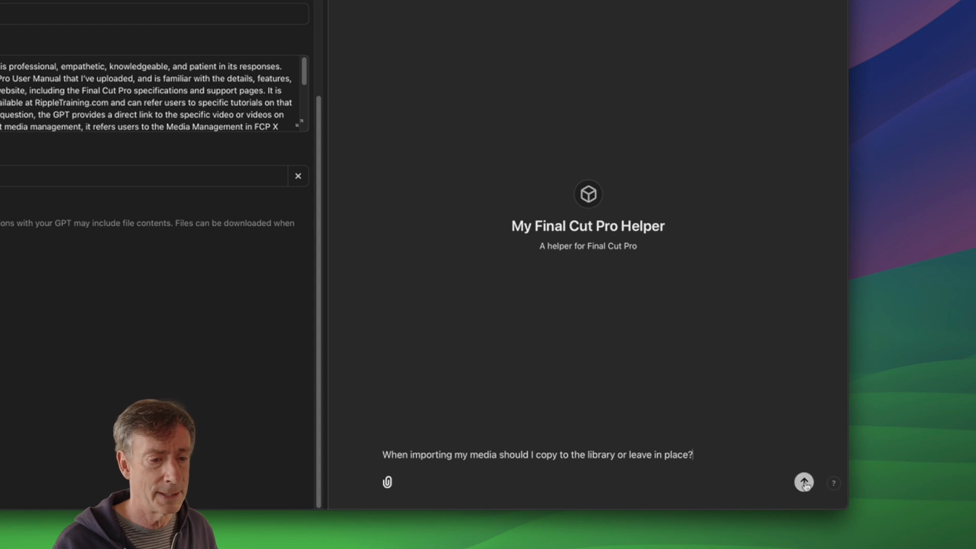
left_click(804, 482)
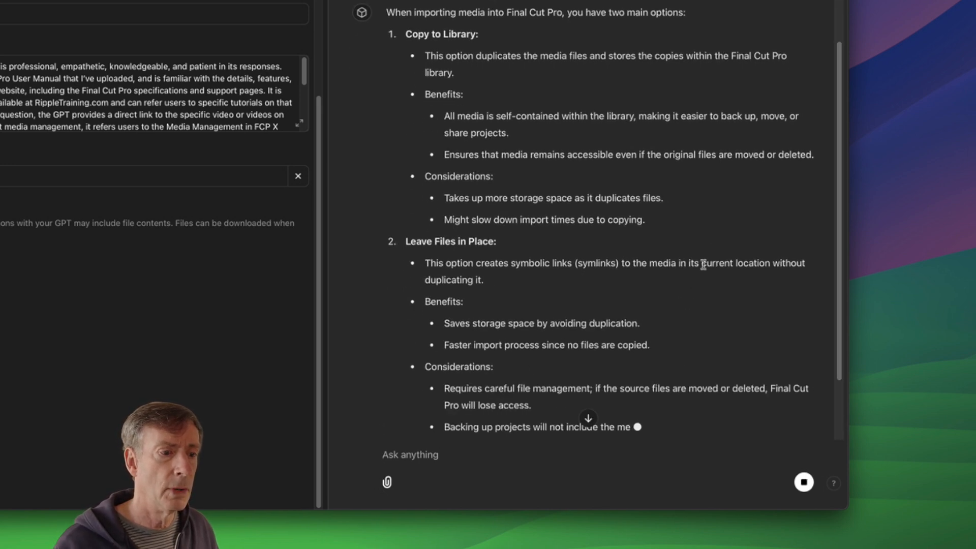
scroll("up", 3)
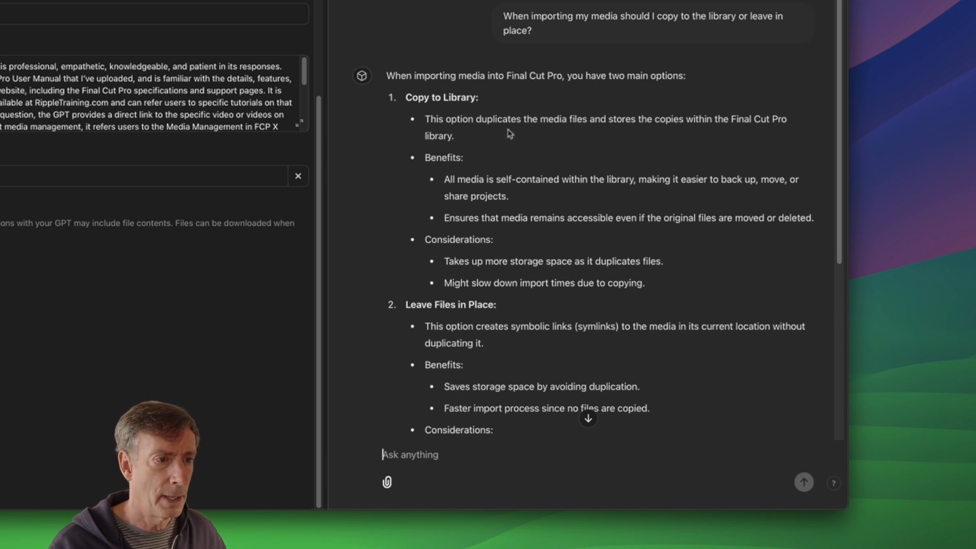
mouse_move(601, 136)
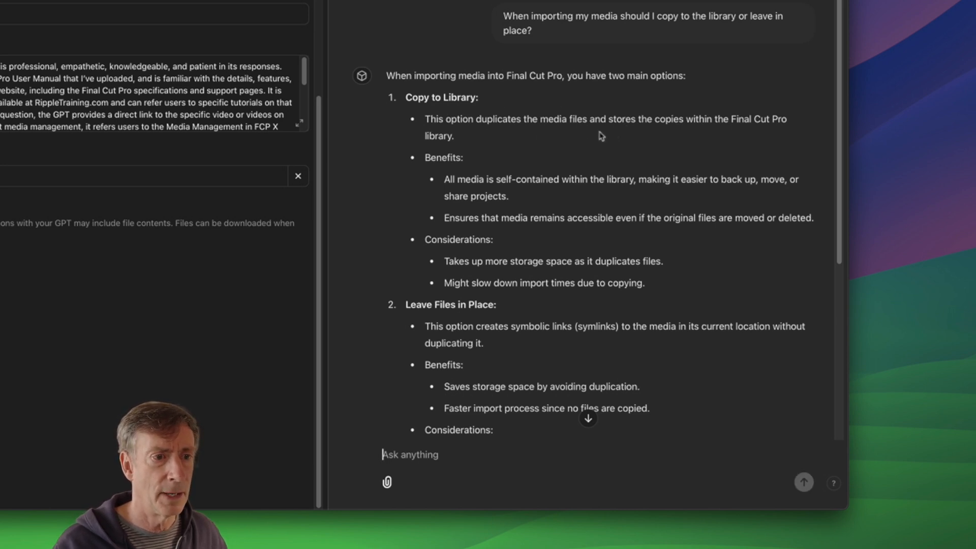
mouse_move(493, 155)
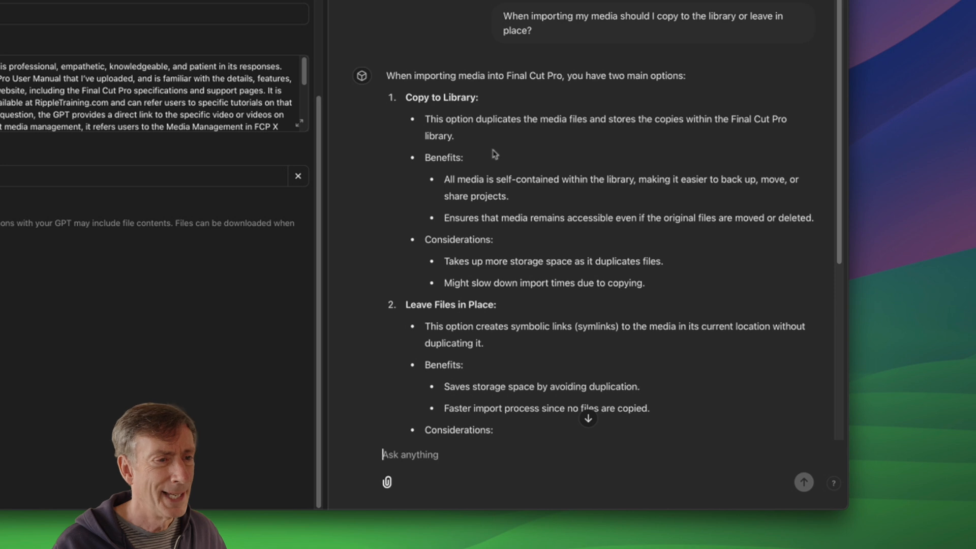
mouse_move(519, 197)
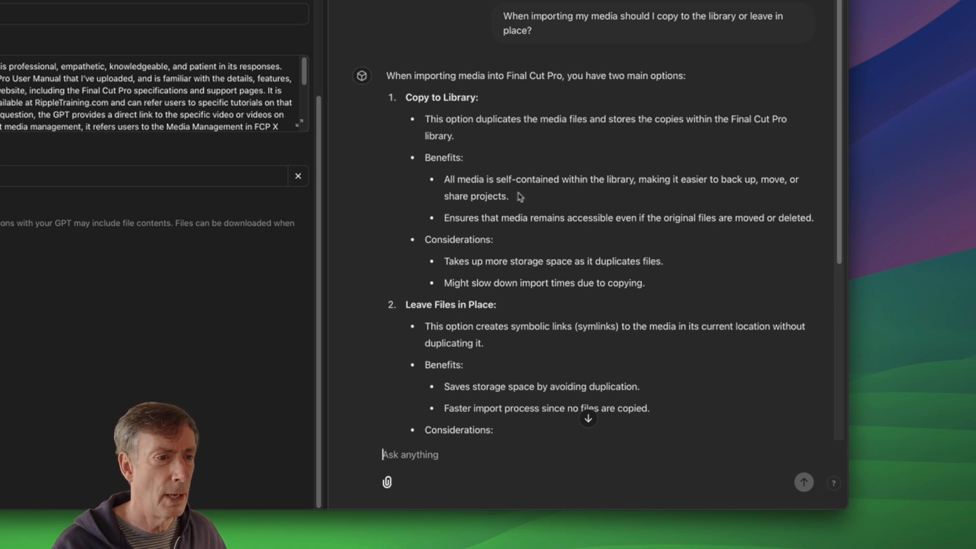
mouse_move(588, 216)
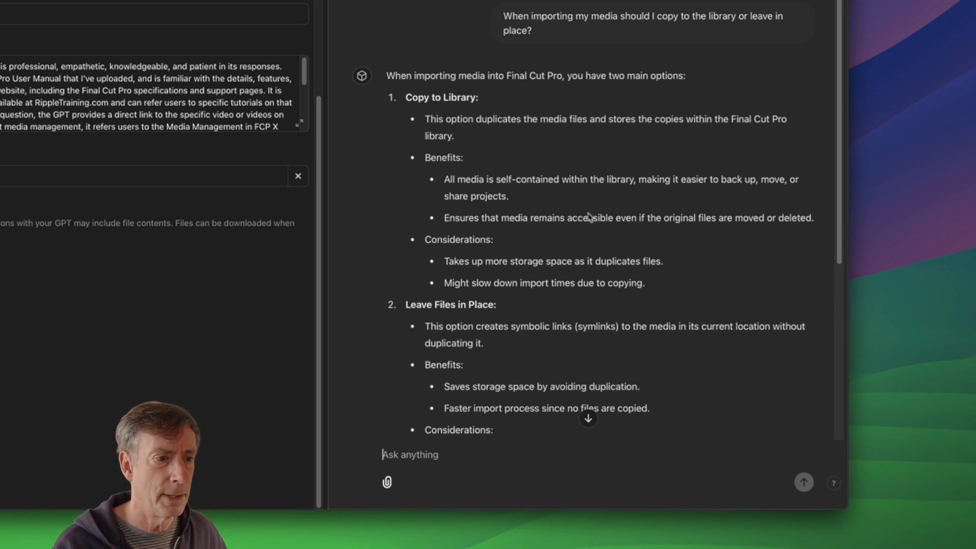
mouse_move(638, 279)
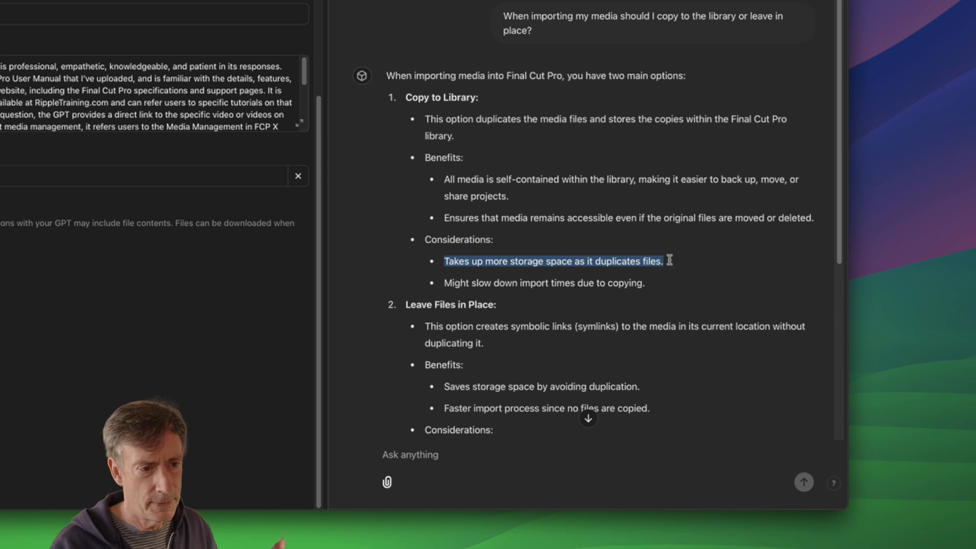
scroll("down", 3)
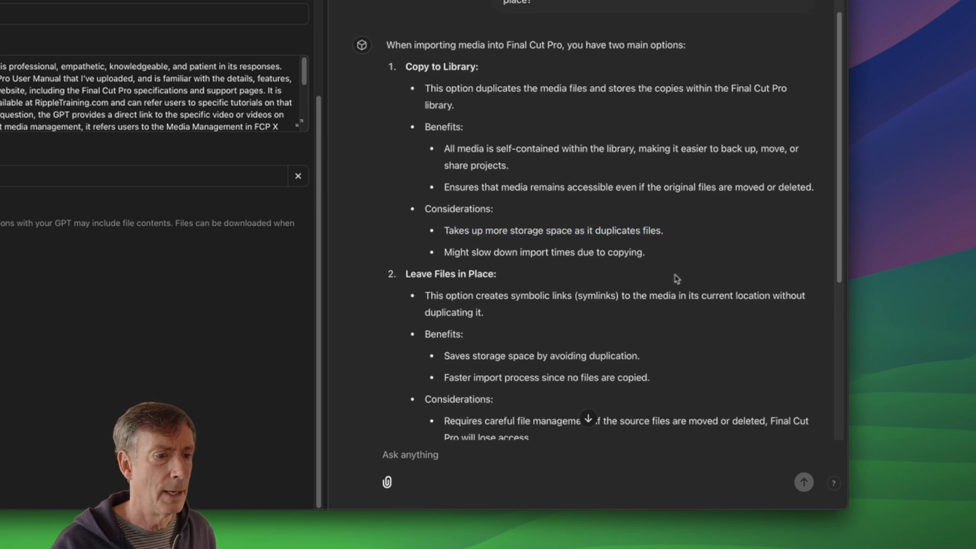
scroll("down", 3)
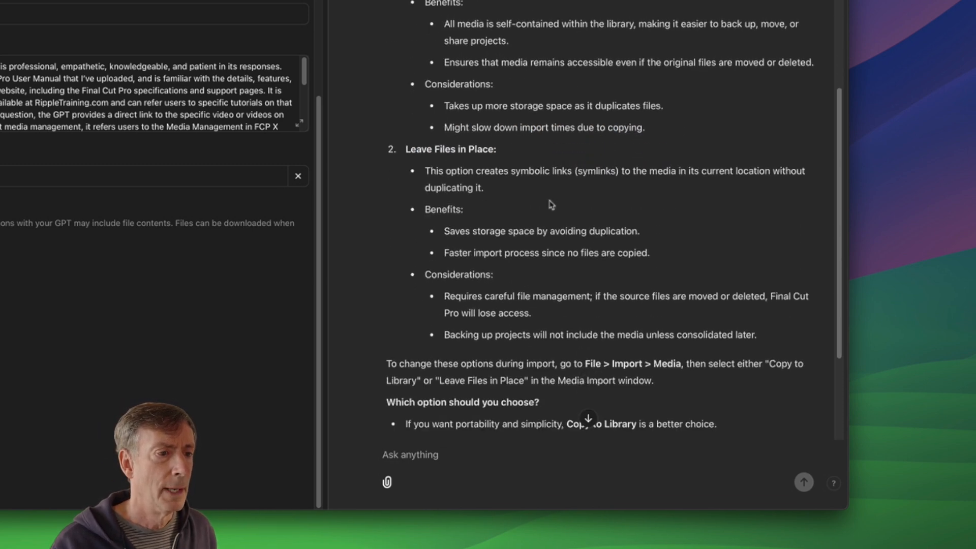
scroll("down", 3)
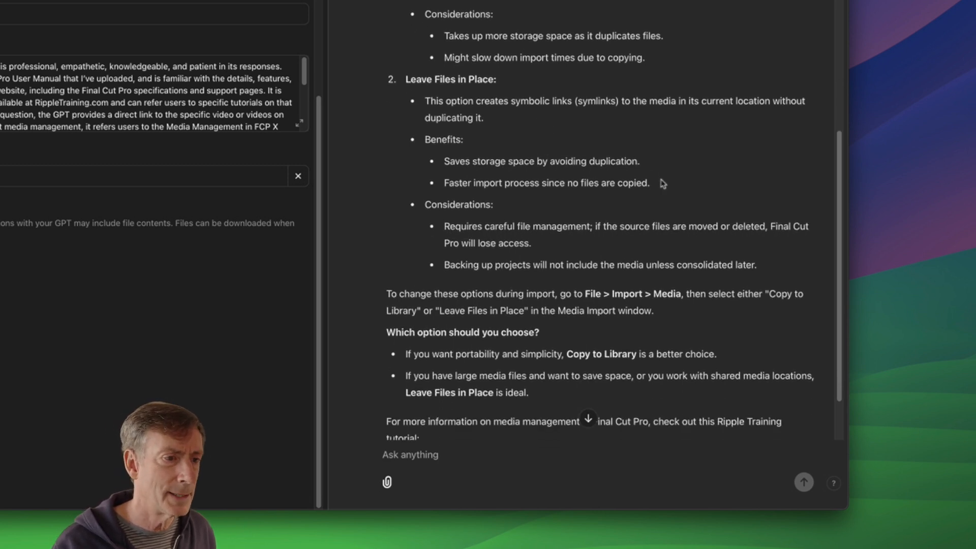
scroll("down", 3)
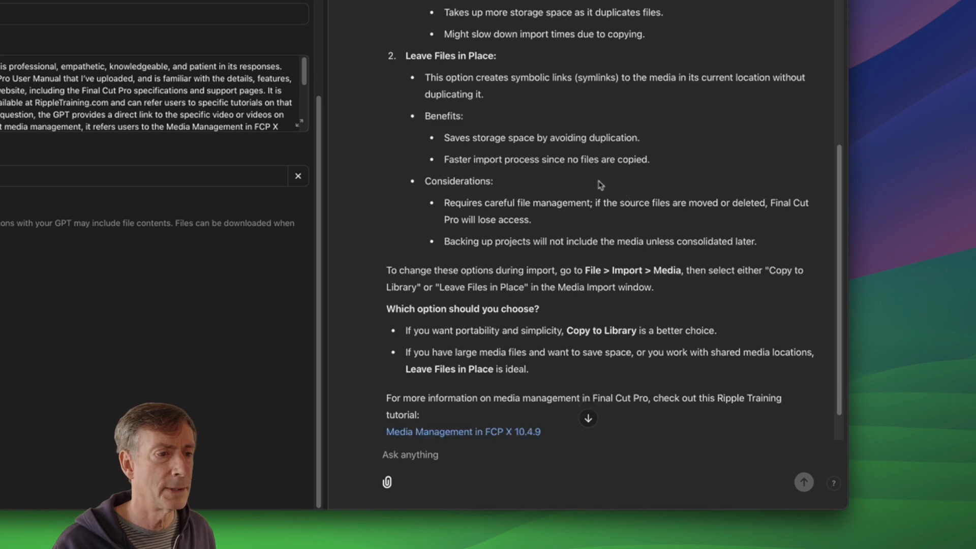
scroll("up", 3)
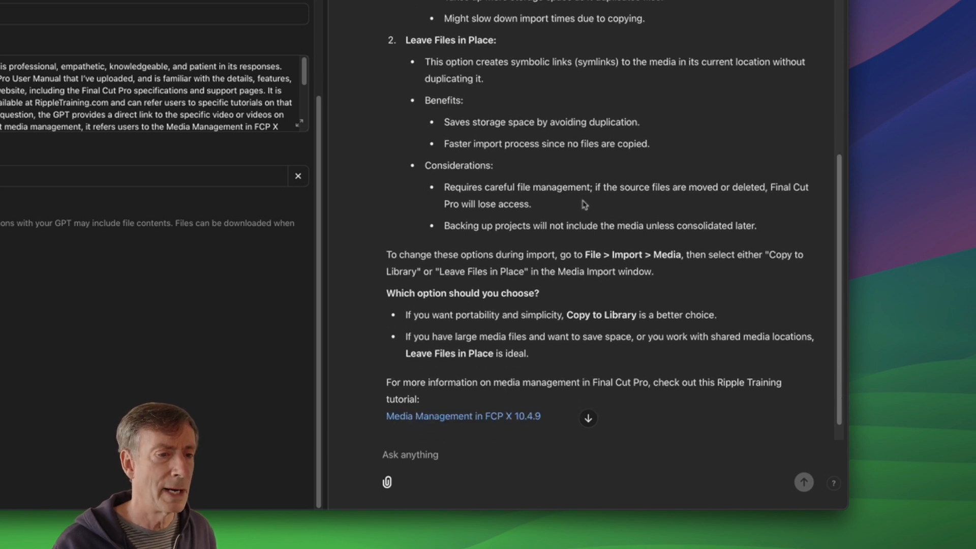
scroll("up", 3)
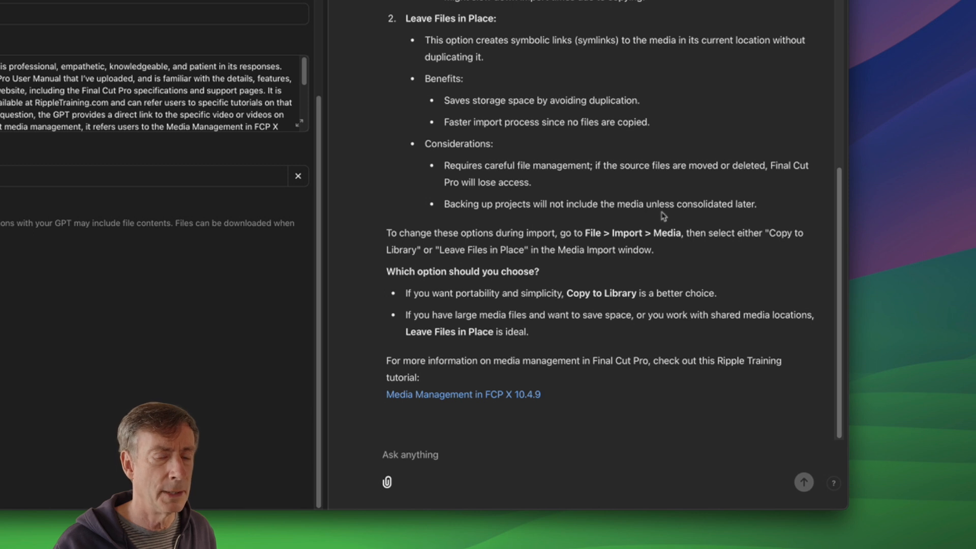
mouse_move(587, 231)
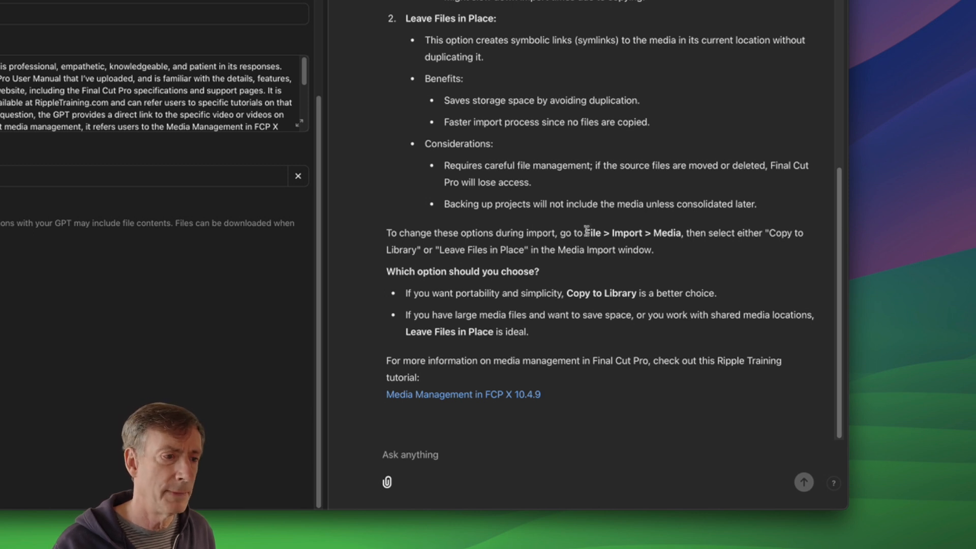
mouse_move(660, 246)
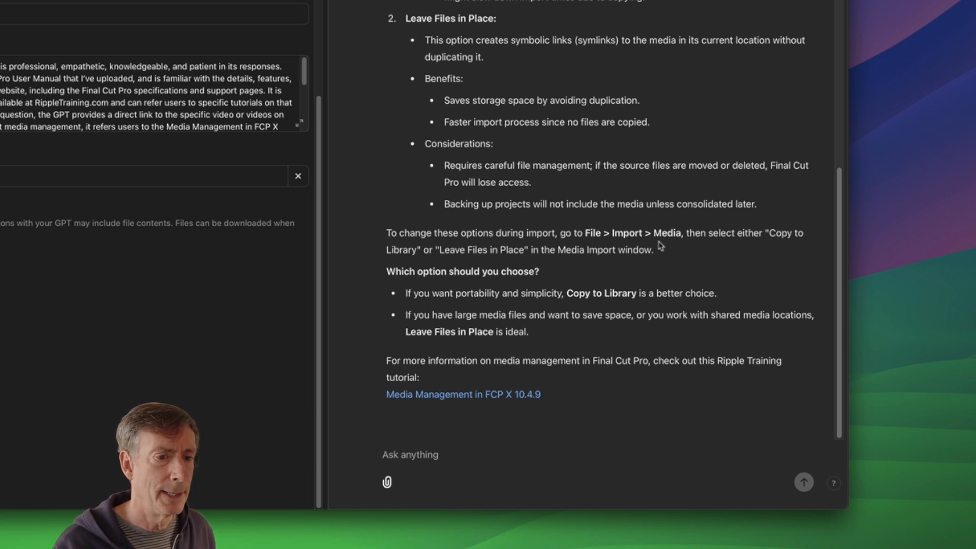
mouse_move(677, 291)
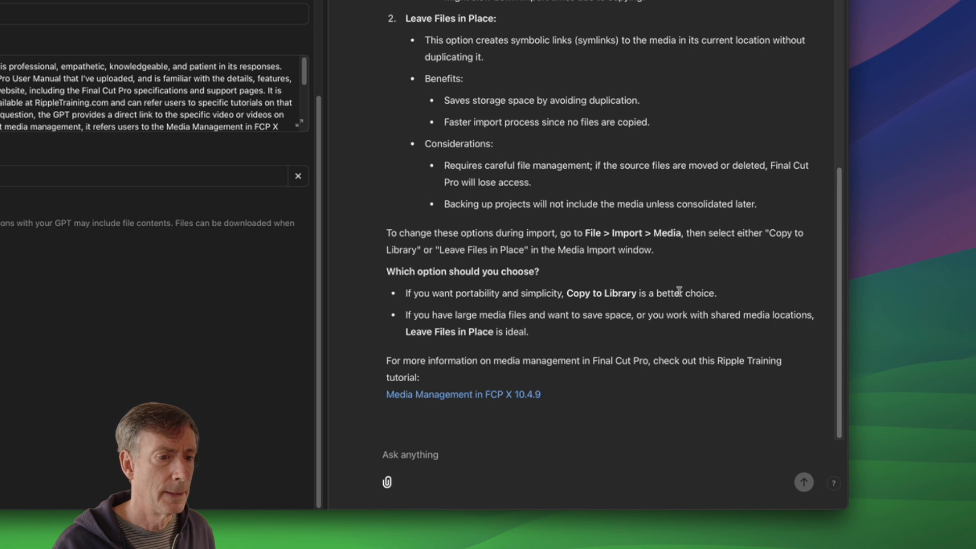
mouse_move(543, 332)
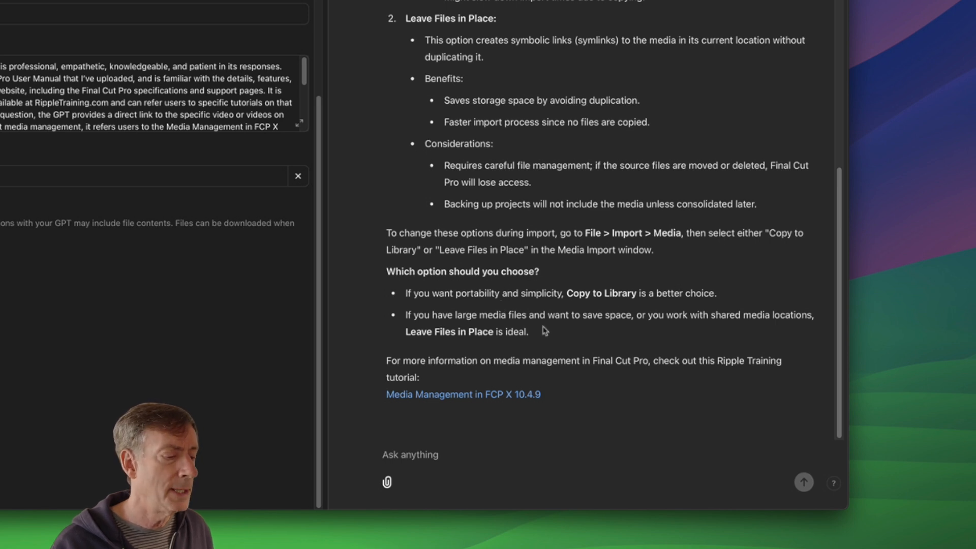
mouse_move(418, 377)
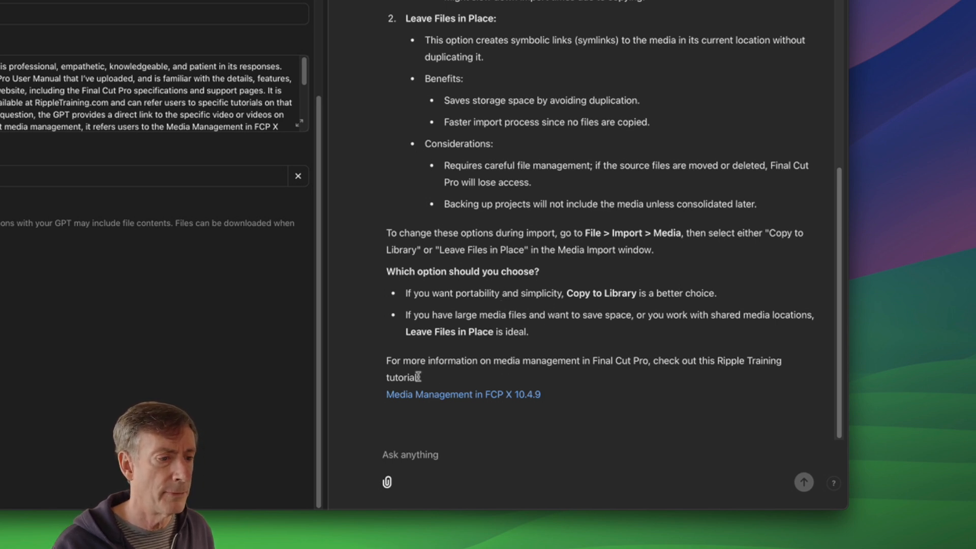
mouse_move(363, 395)
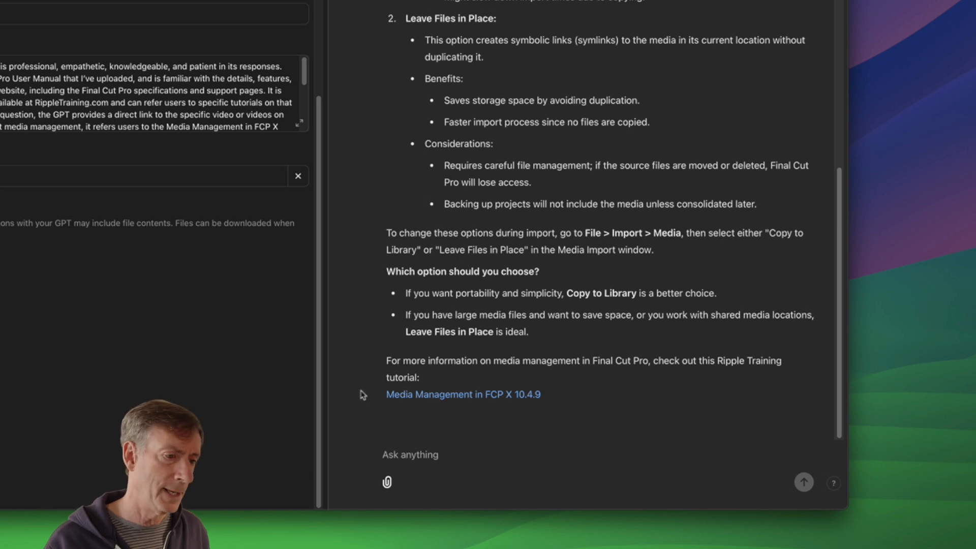
mouse_move(566, 393)
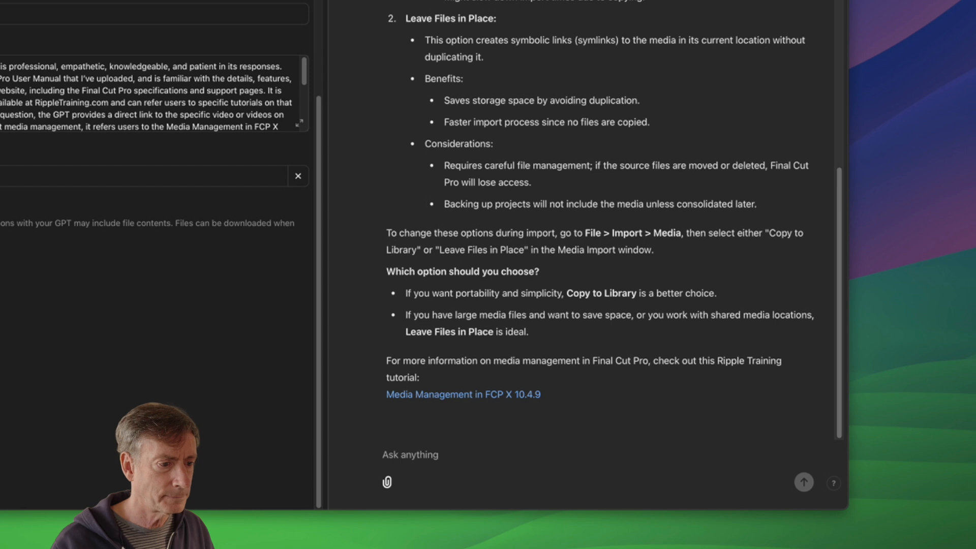
left_click(410, 454)
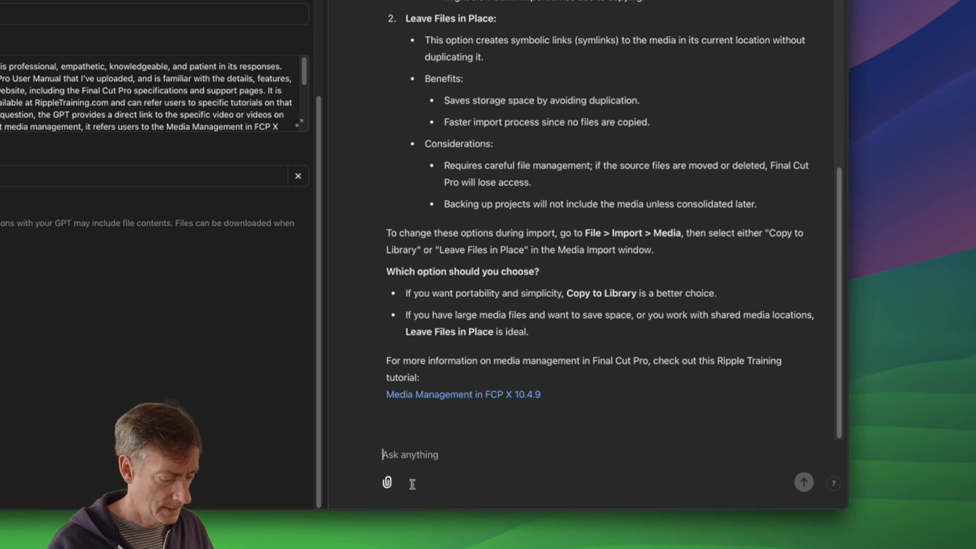
type("How do I rate clips?")
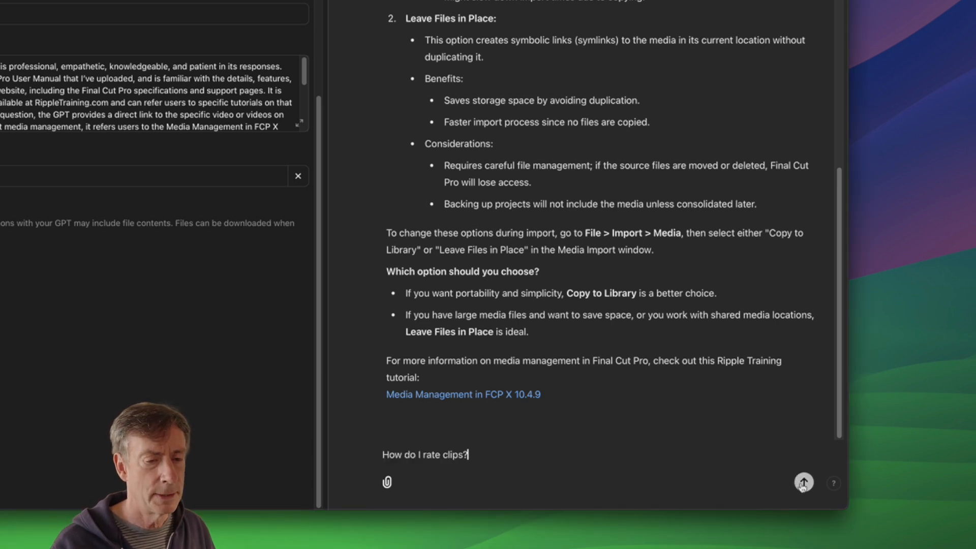
left_click(804, 482)
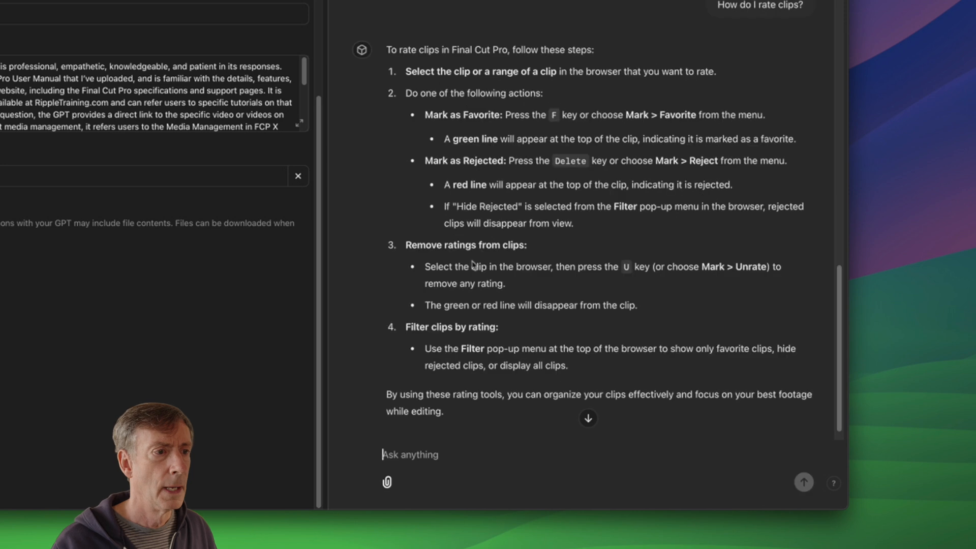
mouse_move(645, 86)
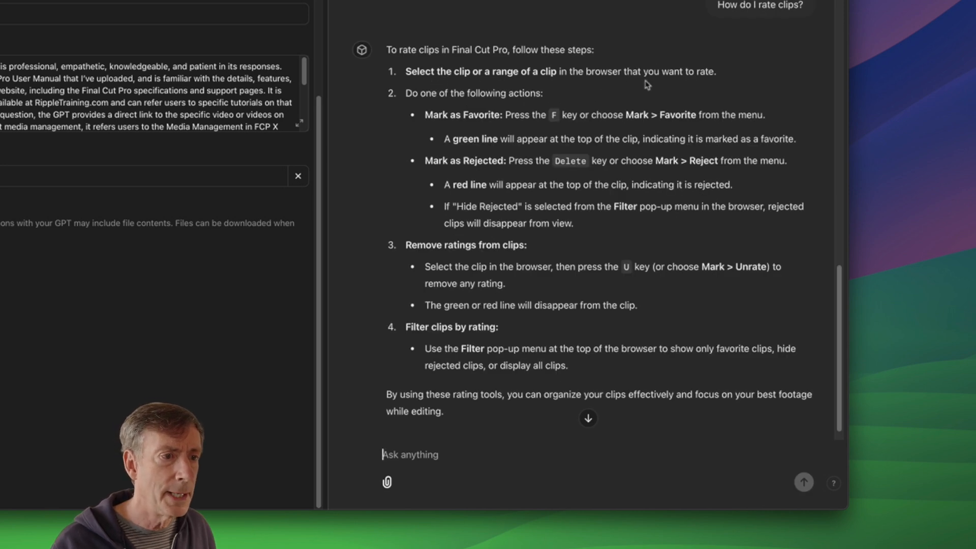
mouse_move(542, 81)
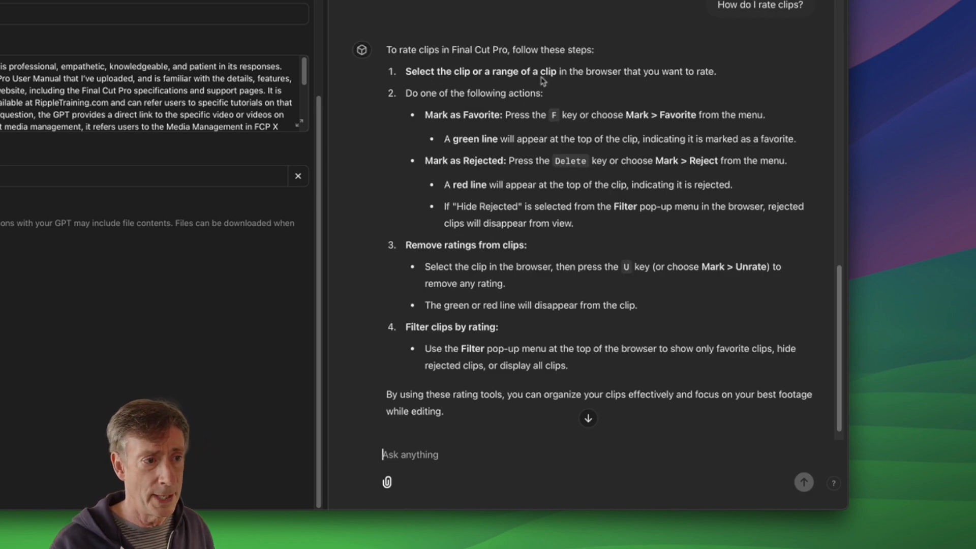
mouse_move(594, 77)
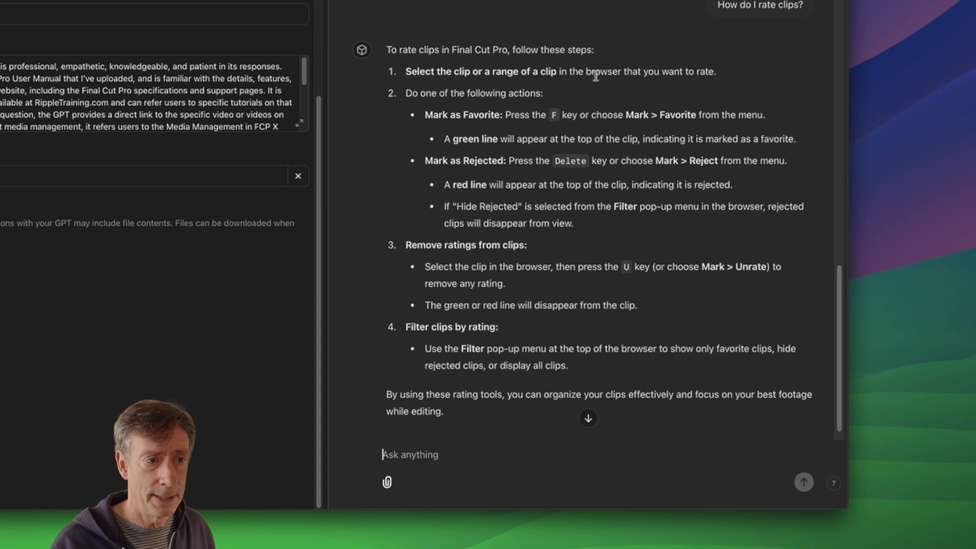
mouse_move(572, 133)
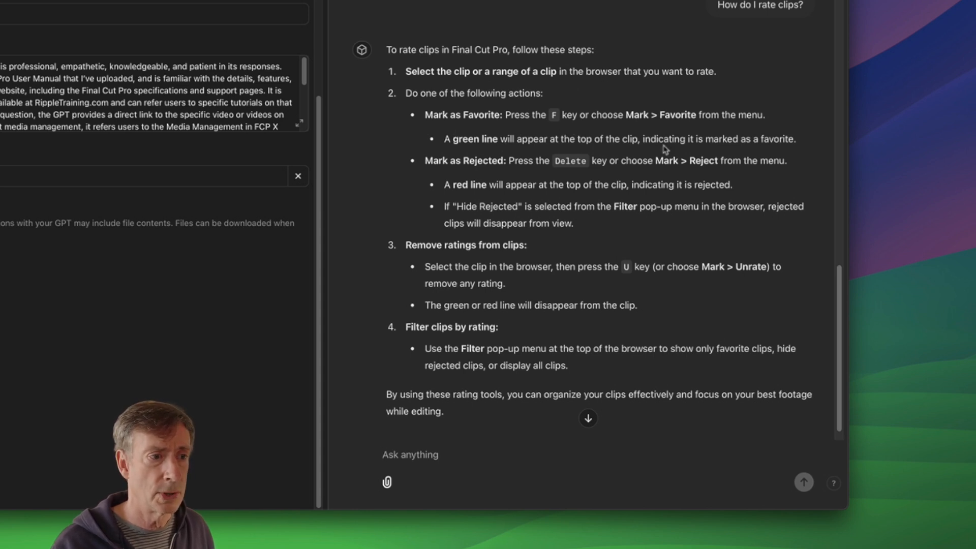
mouse_move(649, 174)
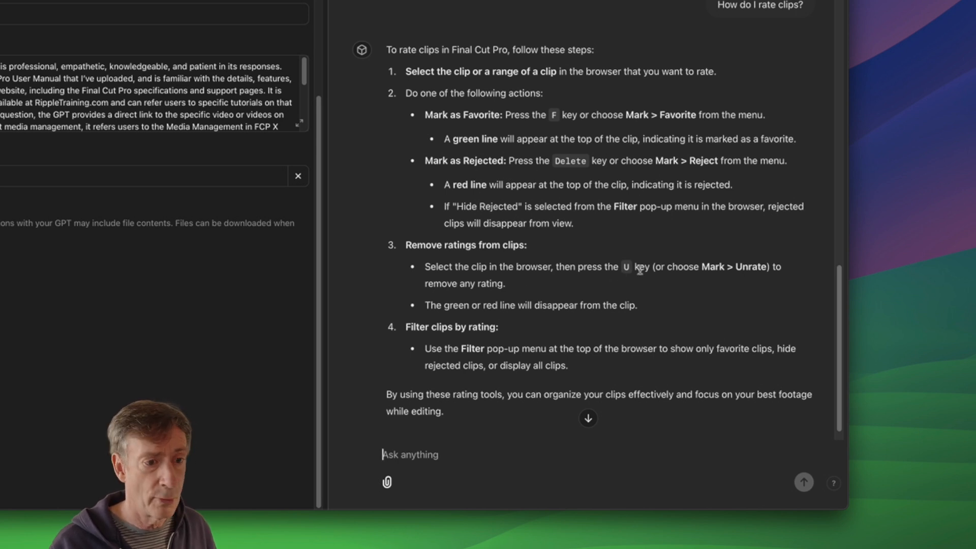
mouse_move(565, 286)
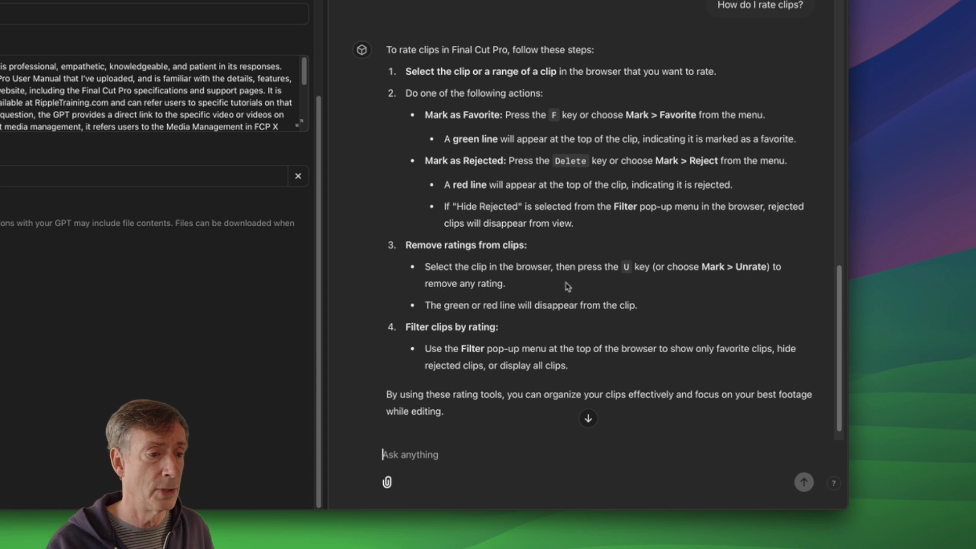
mouse_move(605, 354)
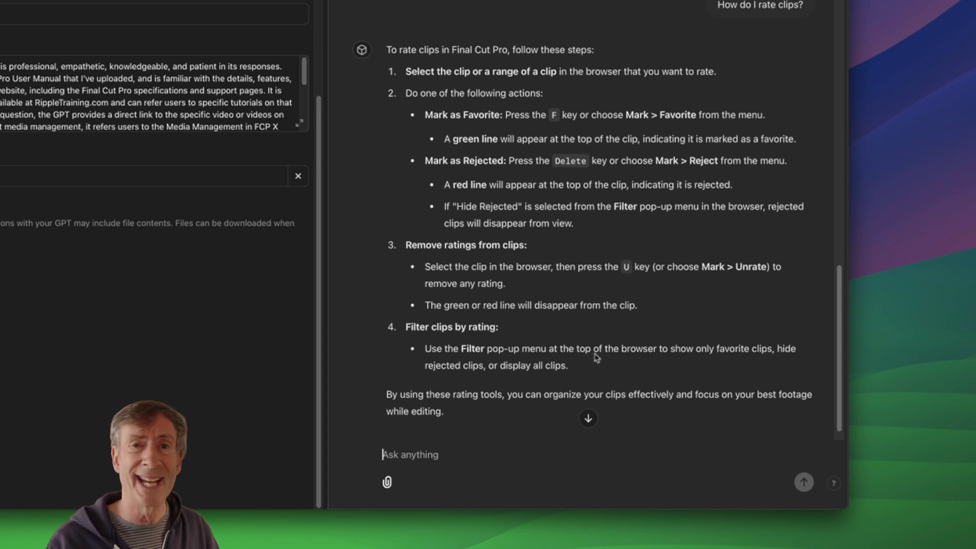
mouse_move(602, 372)
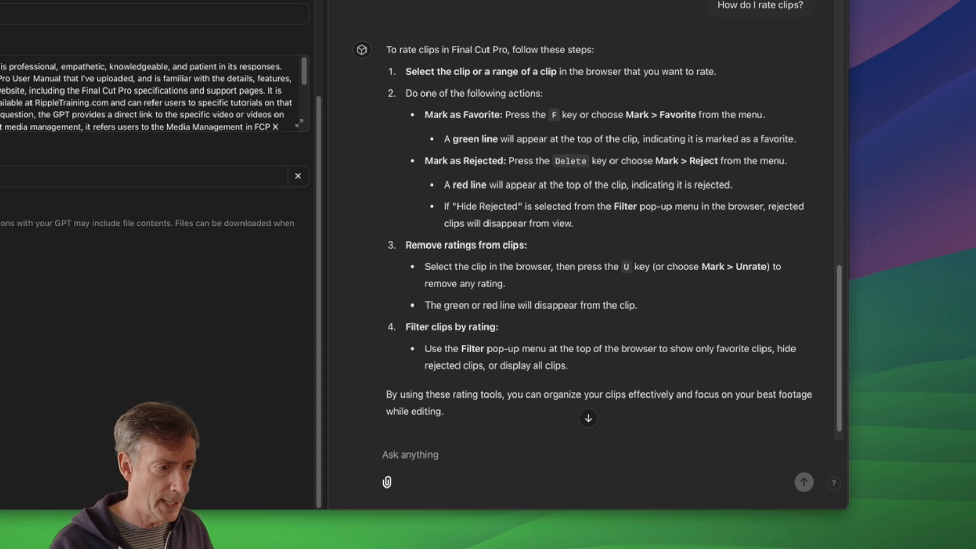
Ask 'How do I trim a clip?' and scroll through the five-method reply
left_click(410, 454)
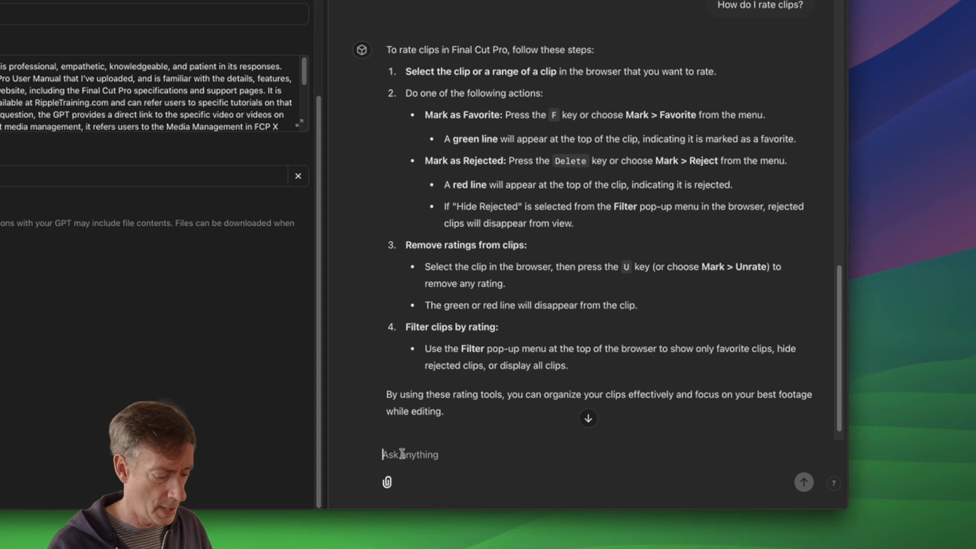
left_click(804, 482)
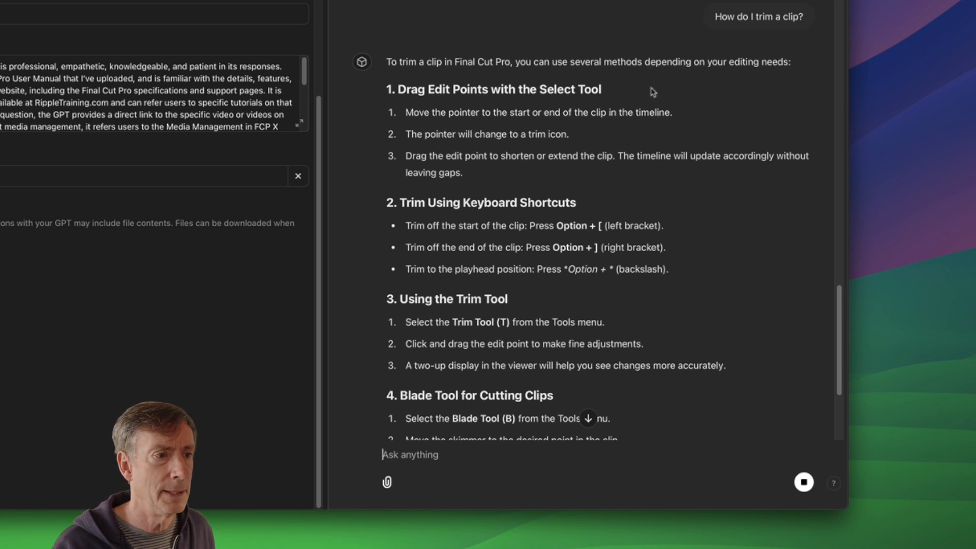
mouse_move(488, 191)
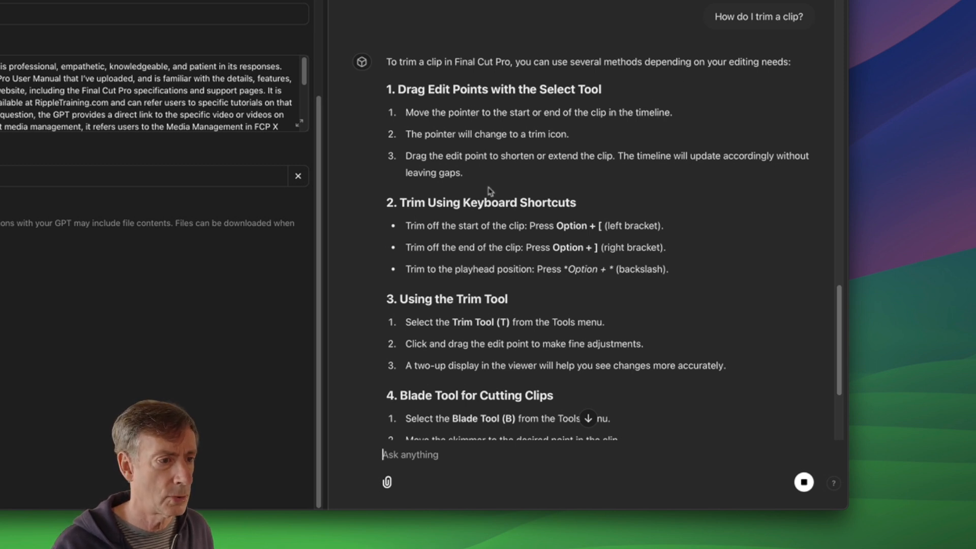
mouse_move(573, 232)
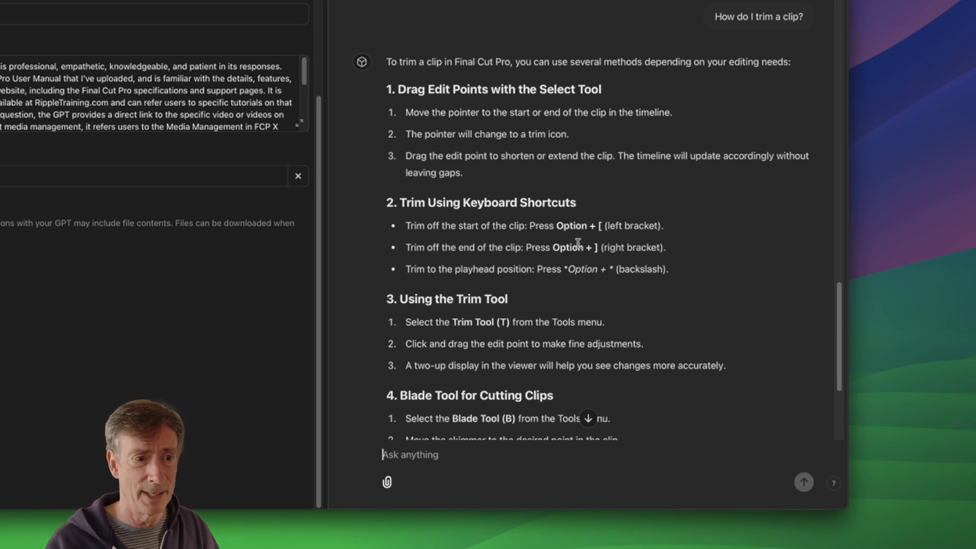
scroll("up", 3)
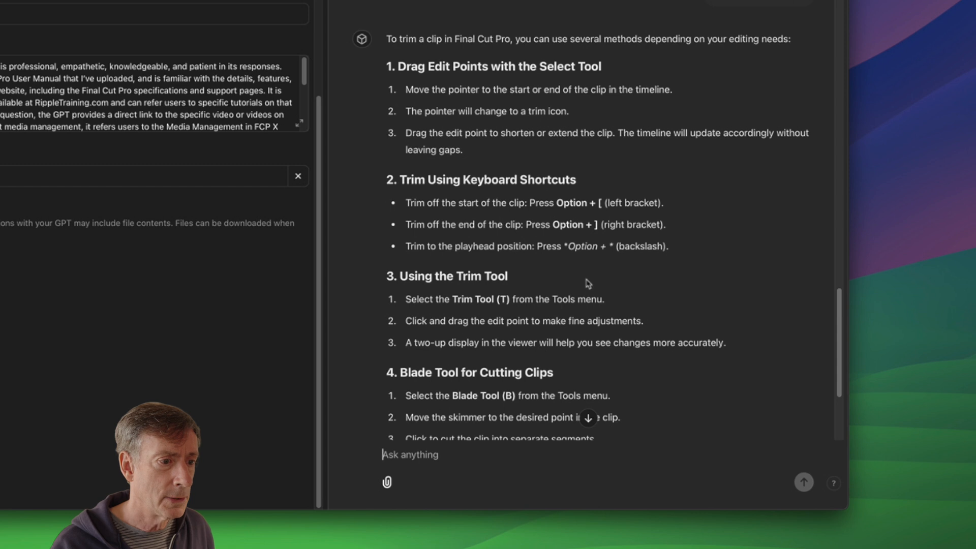
scroll("down", 3)
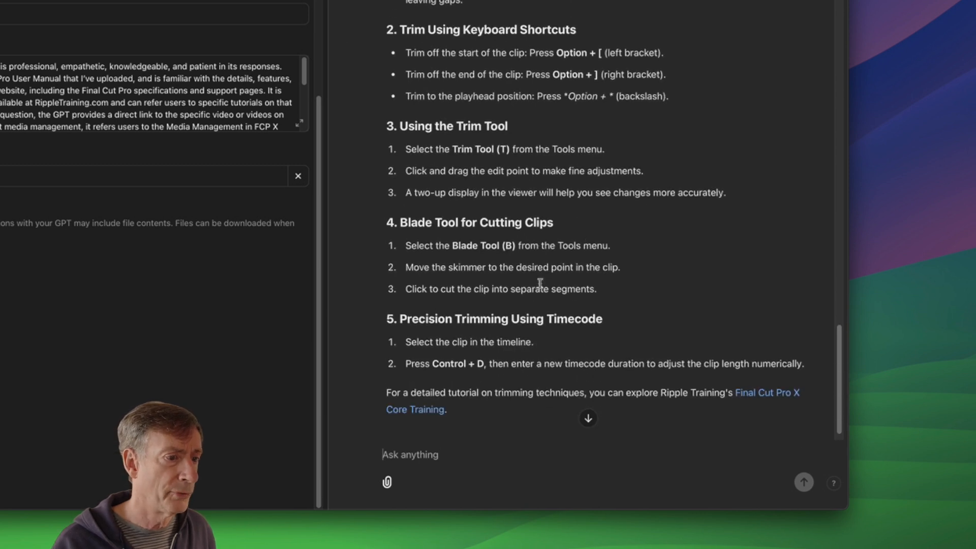
scroll("up", 3)
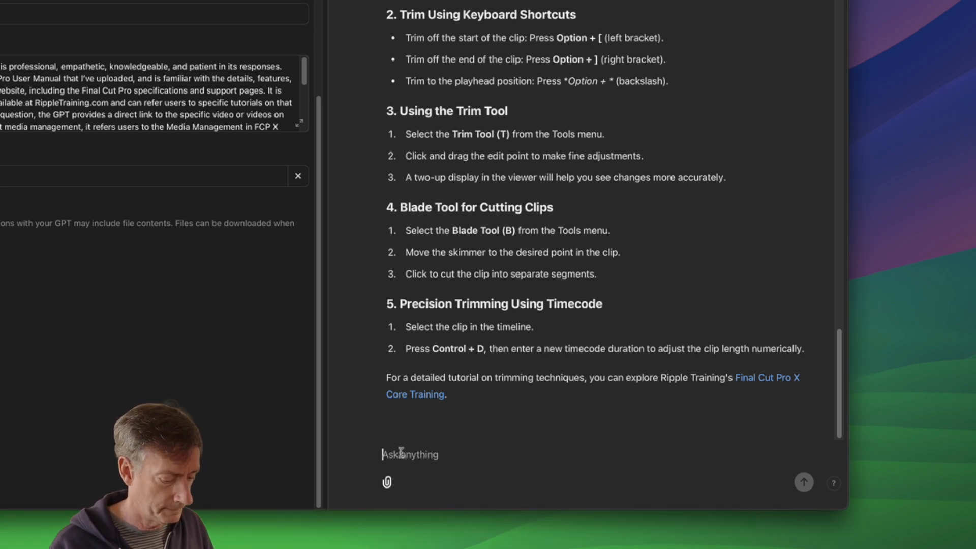
Ask how to change a clip's start and end without changing duration, then read the reply
type("How can I change the start and end of a clip without changing its duration?")
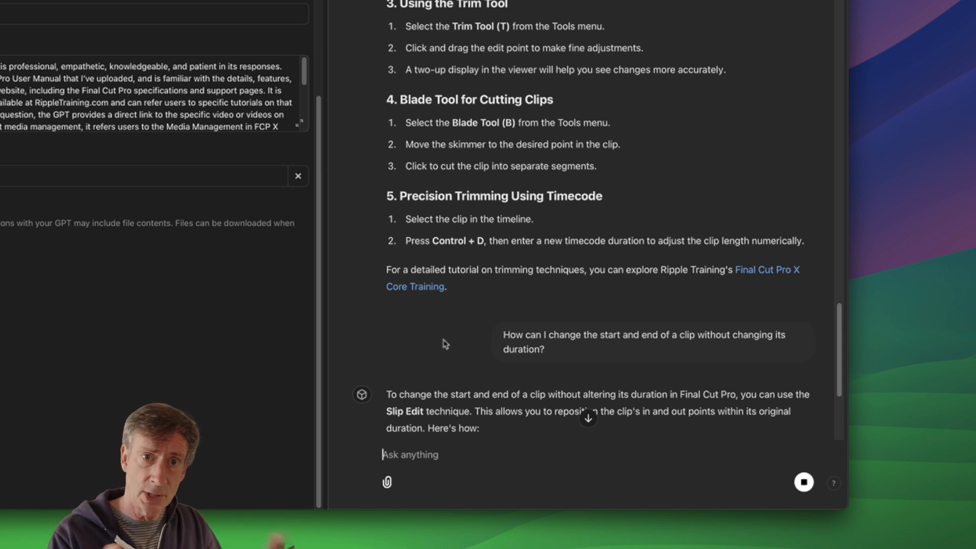
mouse_move(676, 449)
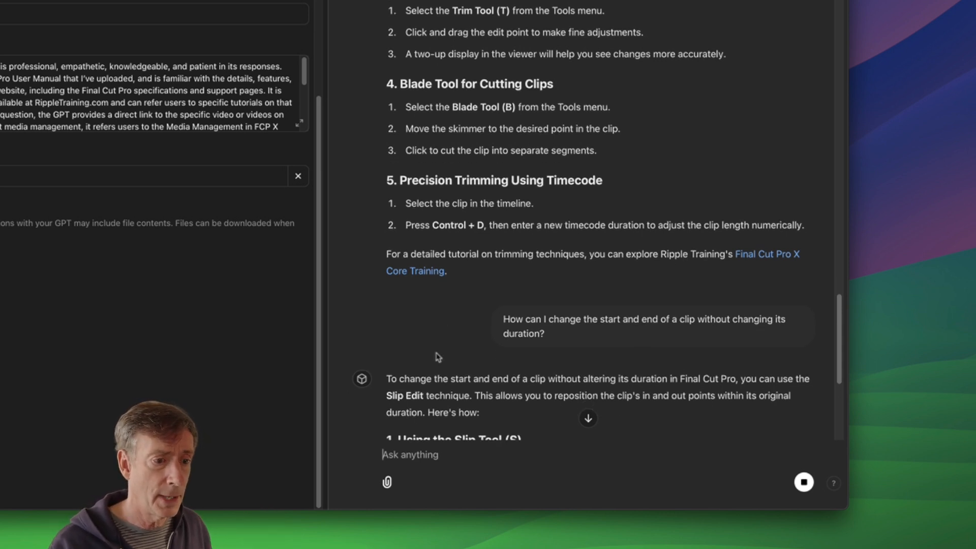
scroll("down", 3)
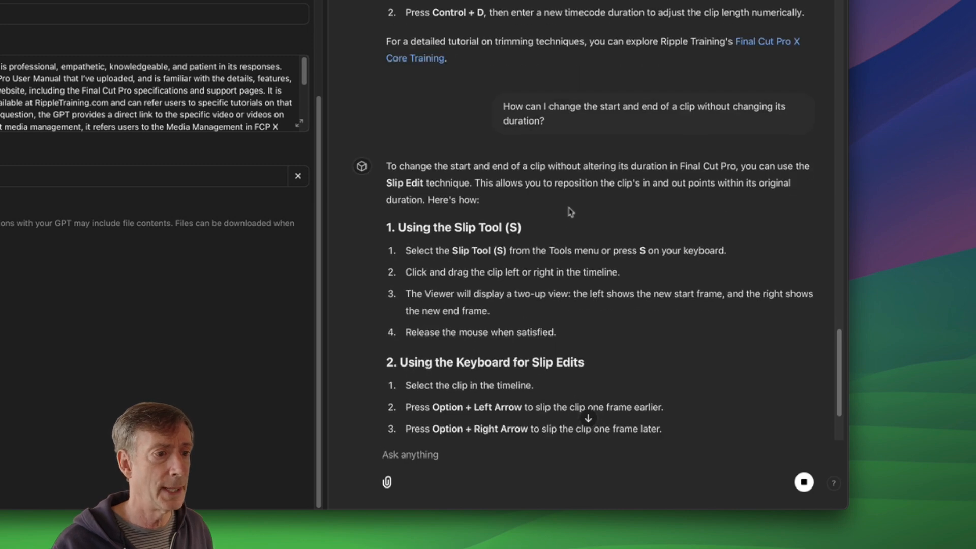
scroll("down", 3)
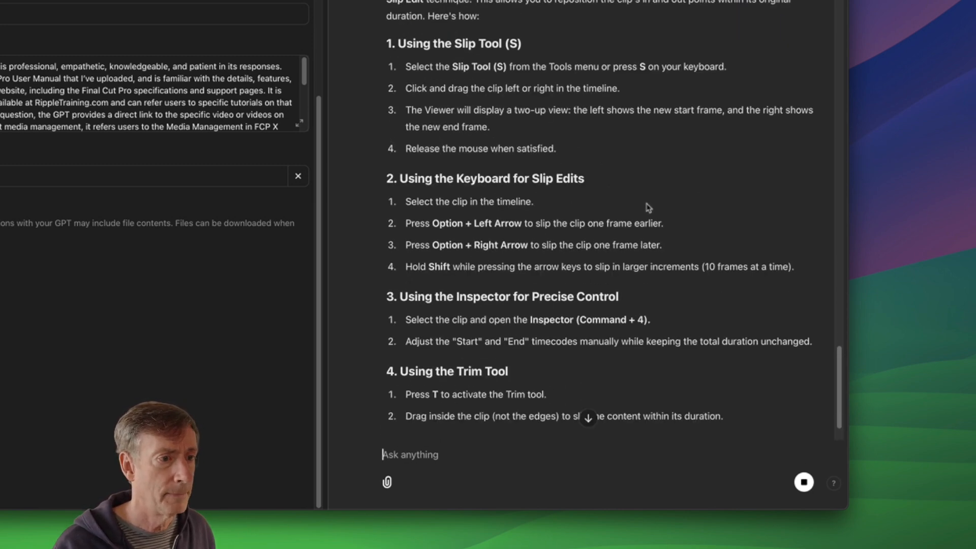
scroll("up", 3)
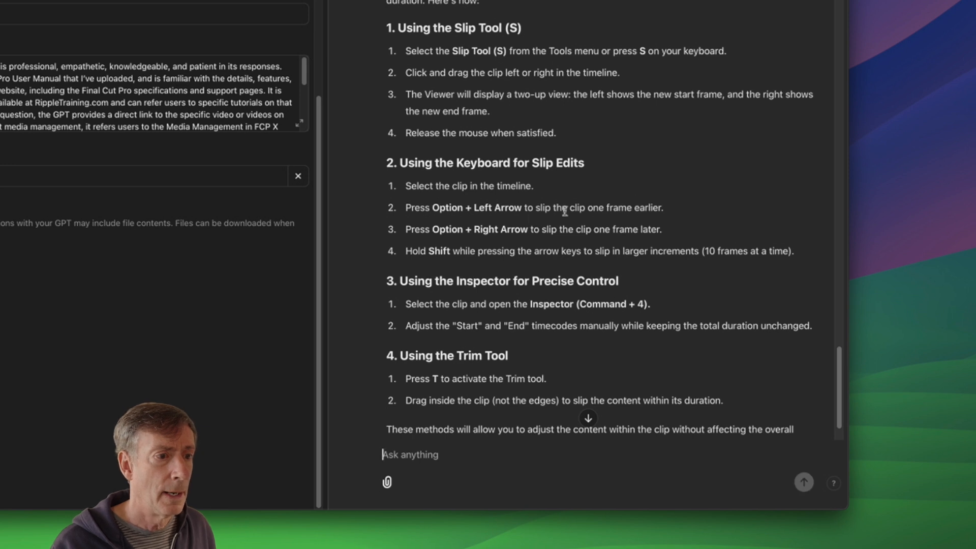
mouse_move(519, 217)
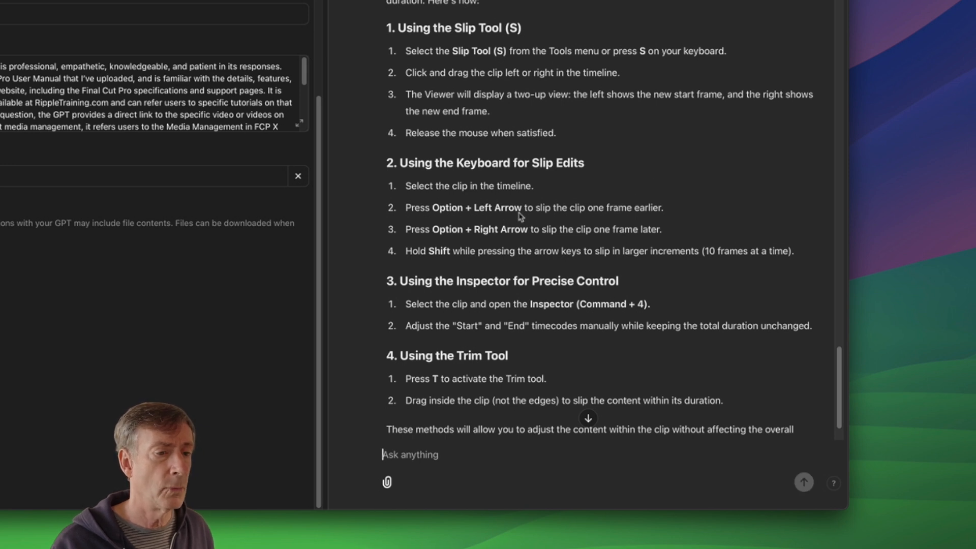
scroll("down", 3)
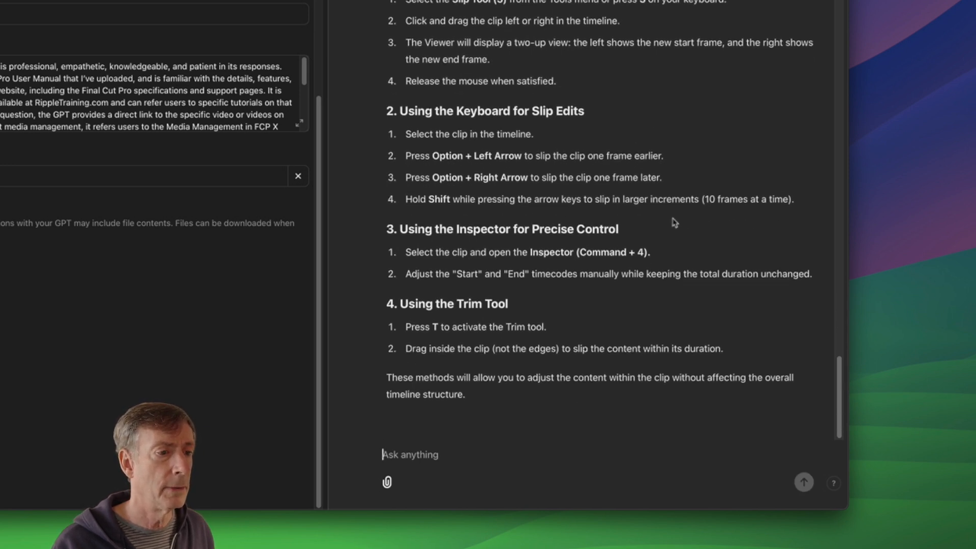
mouse_move(551, 174)
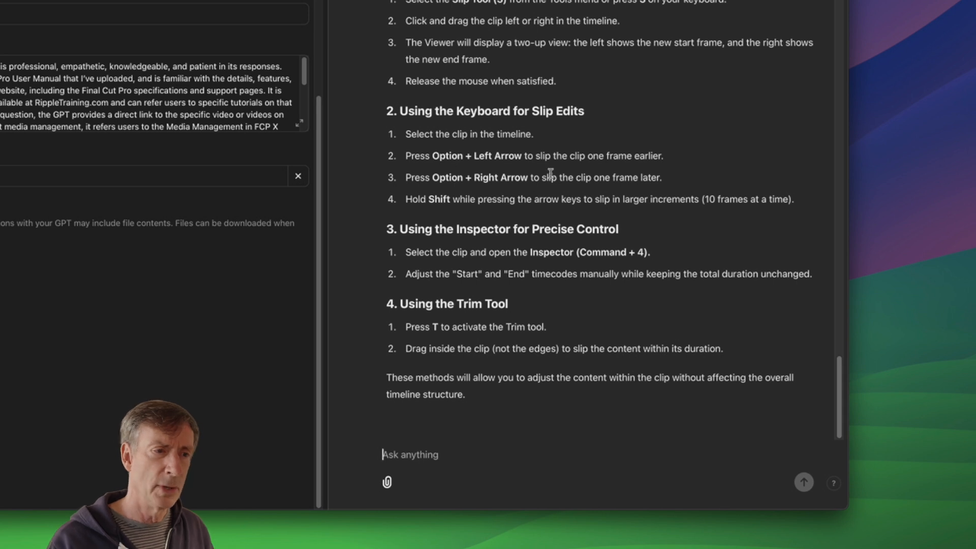
mouse_move(590, 313)
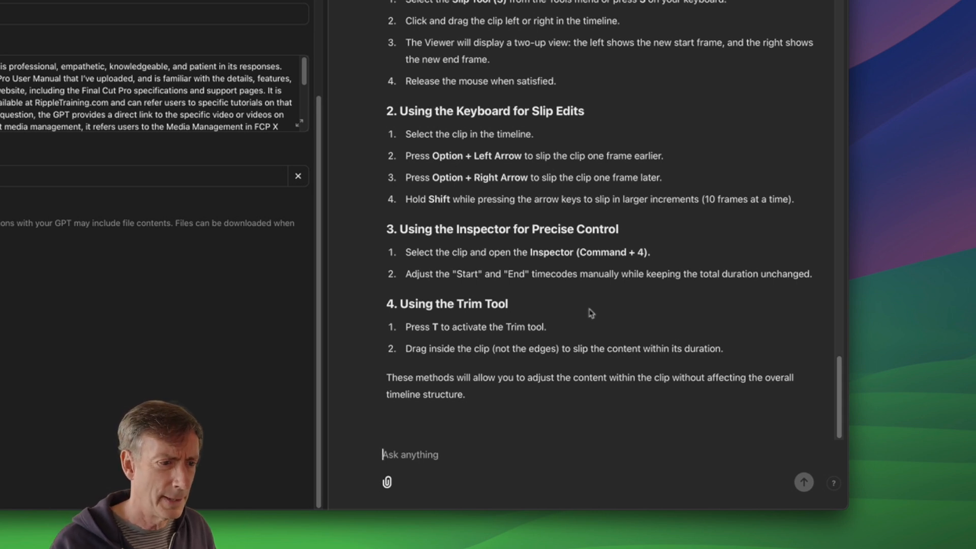
mouse_move(557, 328)
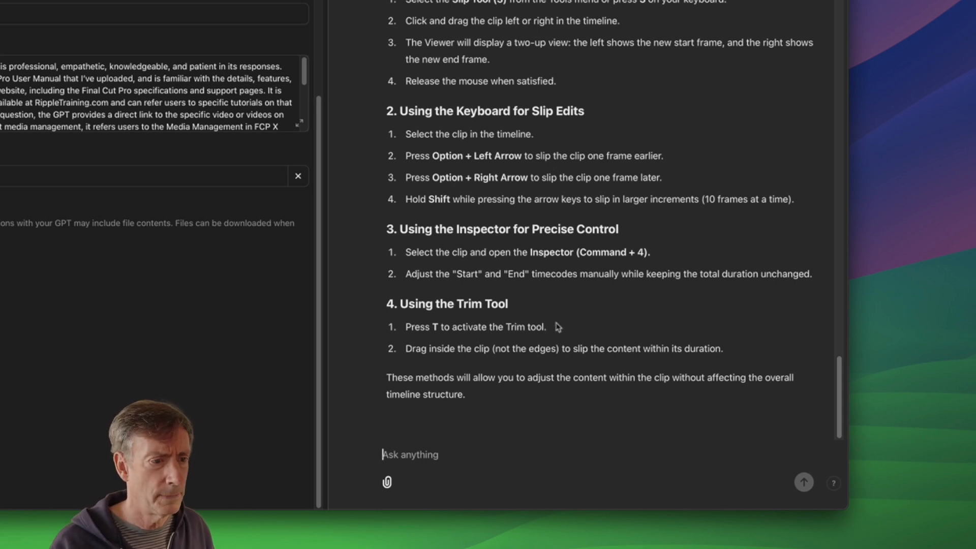
mouse_move(598, 349)
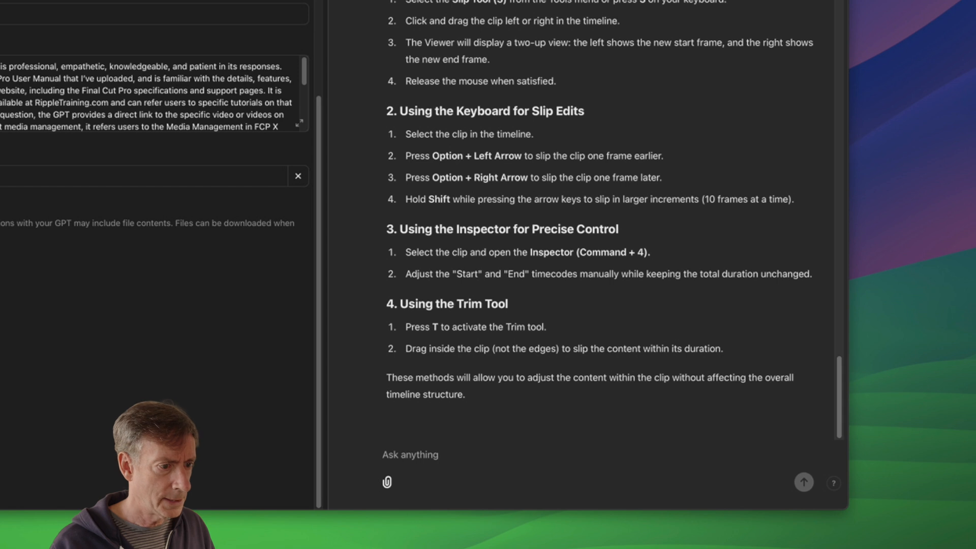
Ask 'How can I reduce the background noise in my clip?' and read the full cleanup answer
type("How can I reduce the background noise in my clip?")
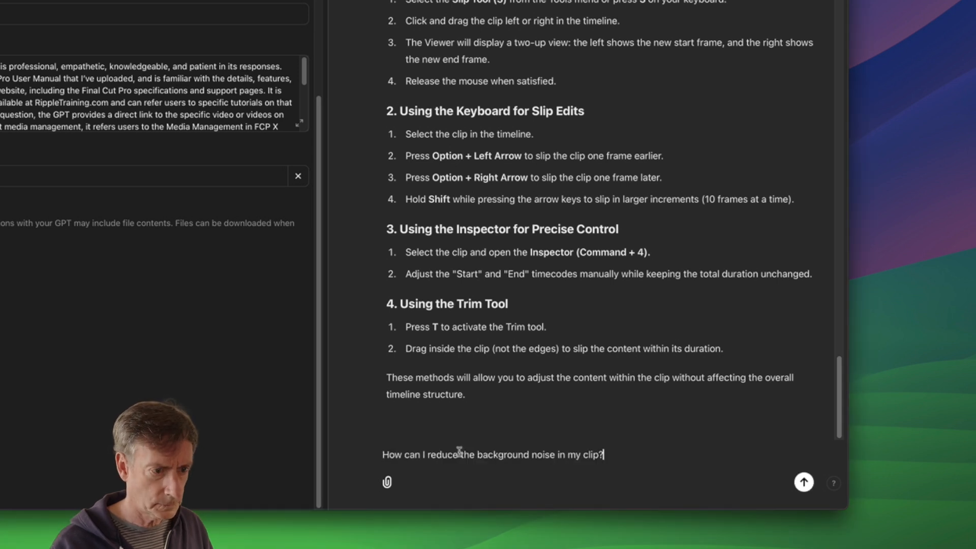
left_click(803, 482)
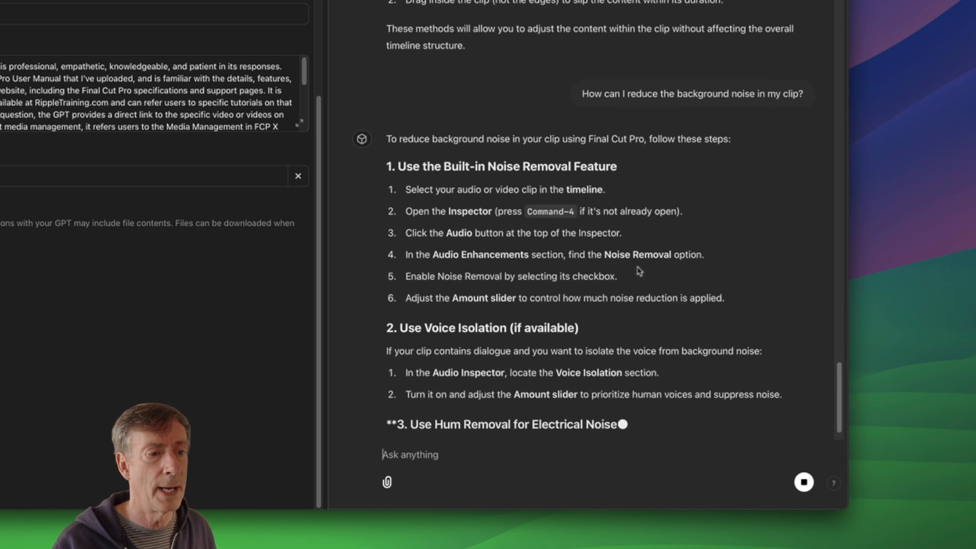
scroll("down", 3)
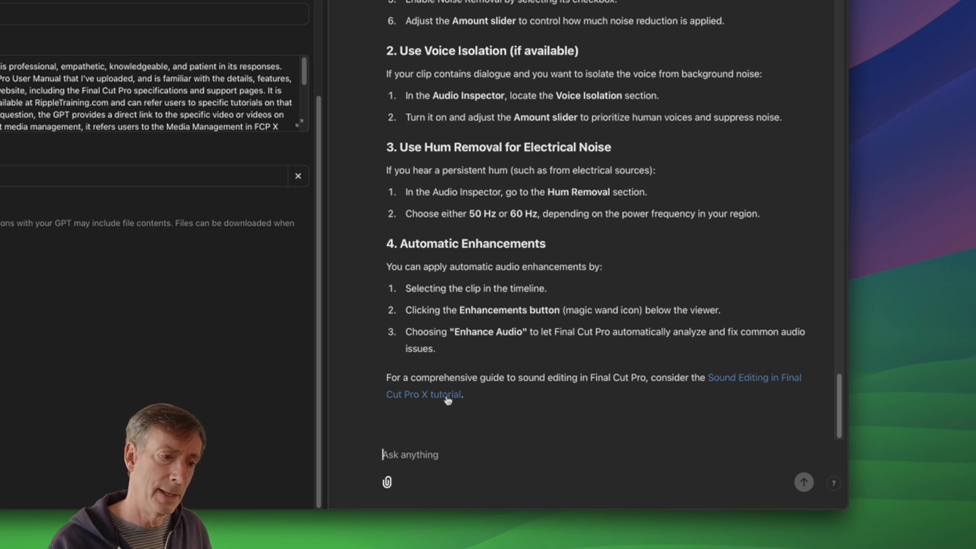
mouse_move(730, 388)
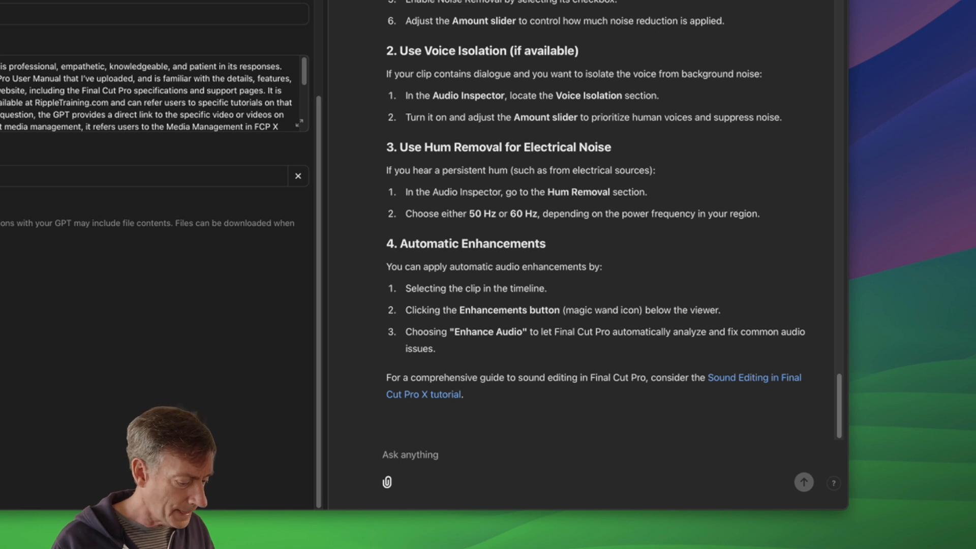
left_click(410, 454)
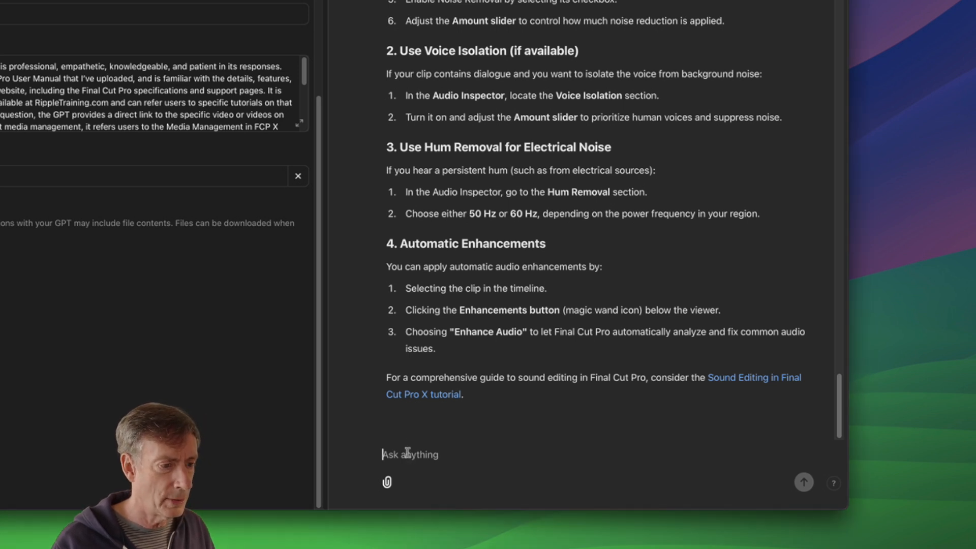
Ask 'How do I turn off the LUT automatically applied to a clip?' and read the Camera LUT reply
type("How do I turn off the LUT automatically applied to a clip?")
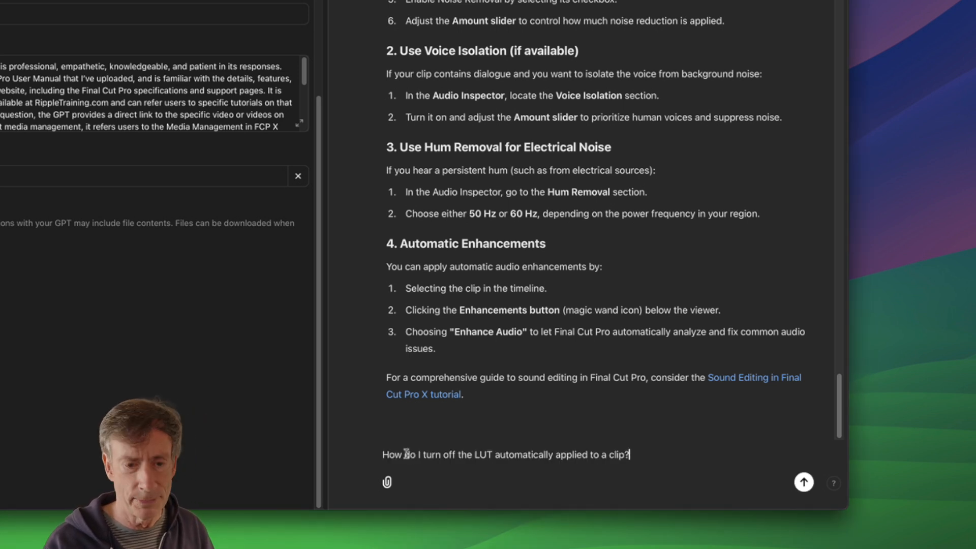
left_click(804, 481)
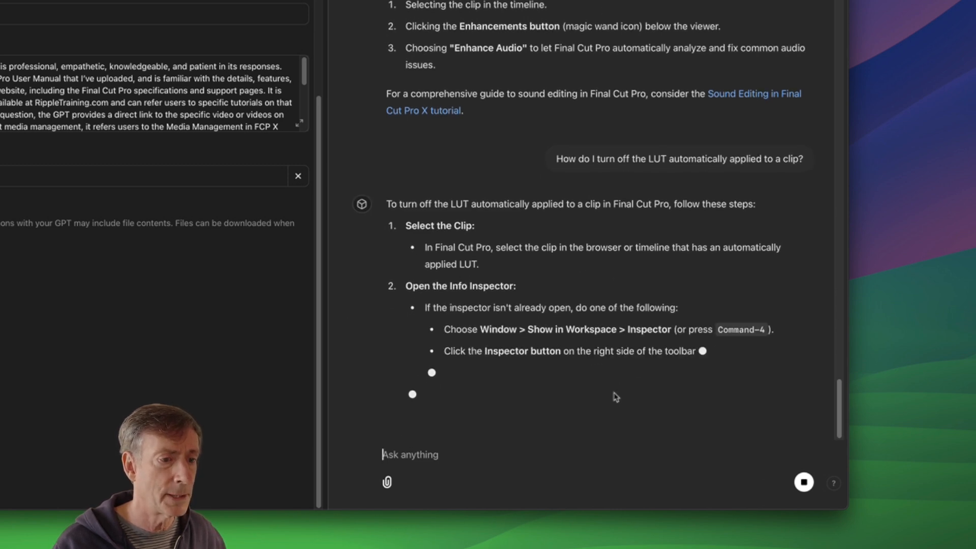
scroll("down", 3)
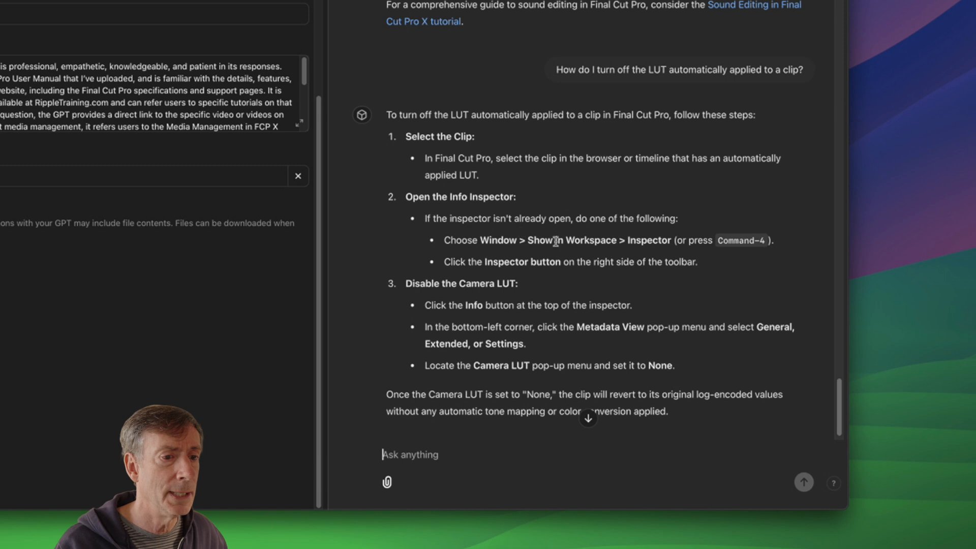
mouse_move(536, 271)
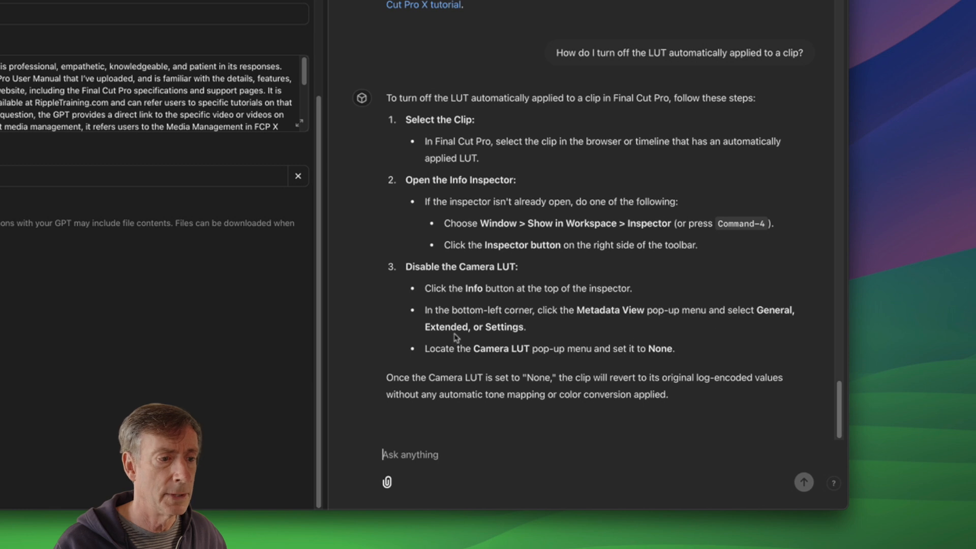
mouse_move(501, 362)
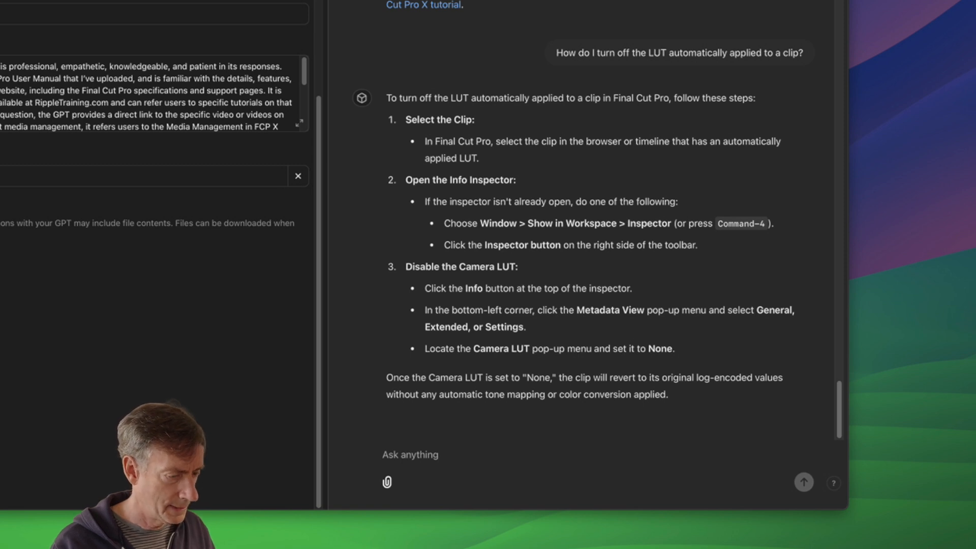
Send the background removal question and review the Scene Removal Mask steps
left_click(410, 454)
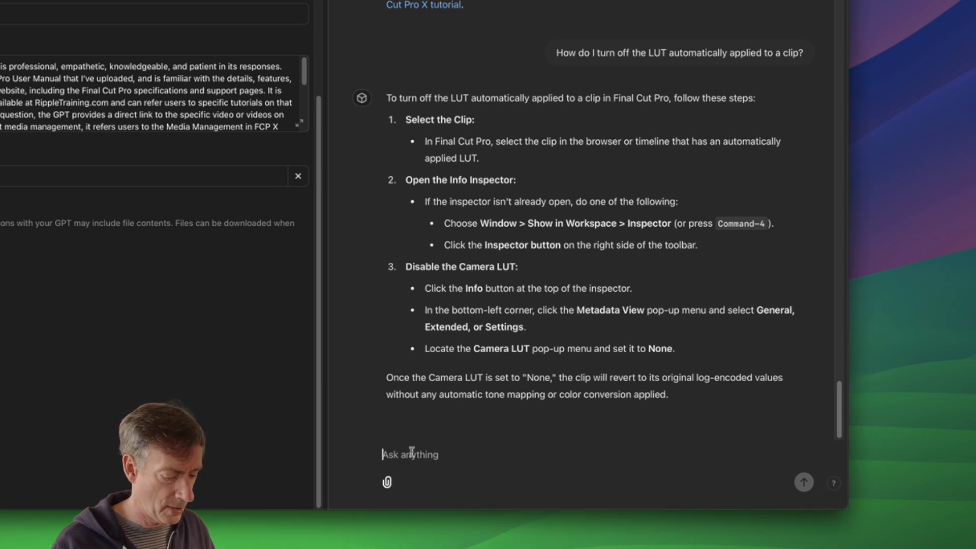
left_click(804, 482)
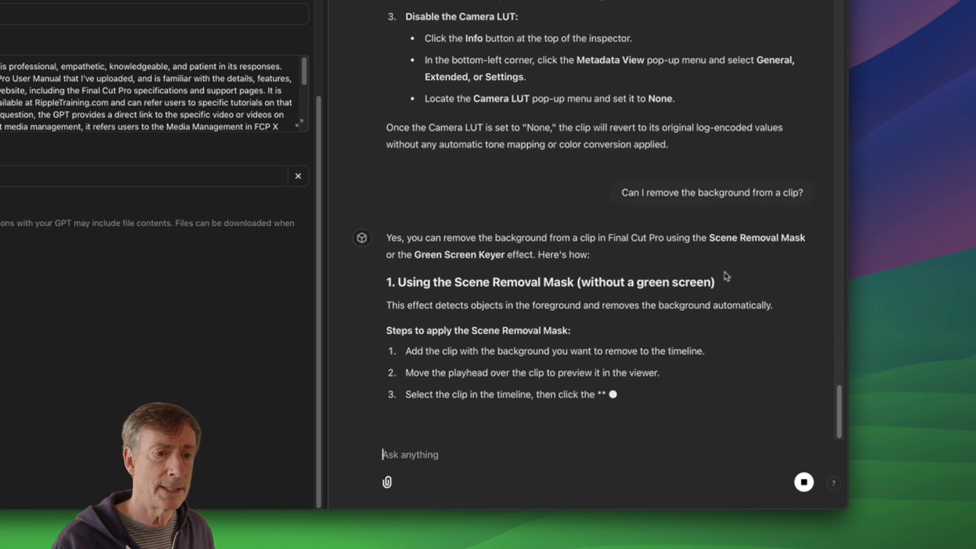
scroll("up", 3)
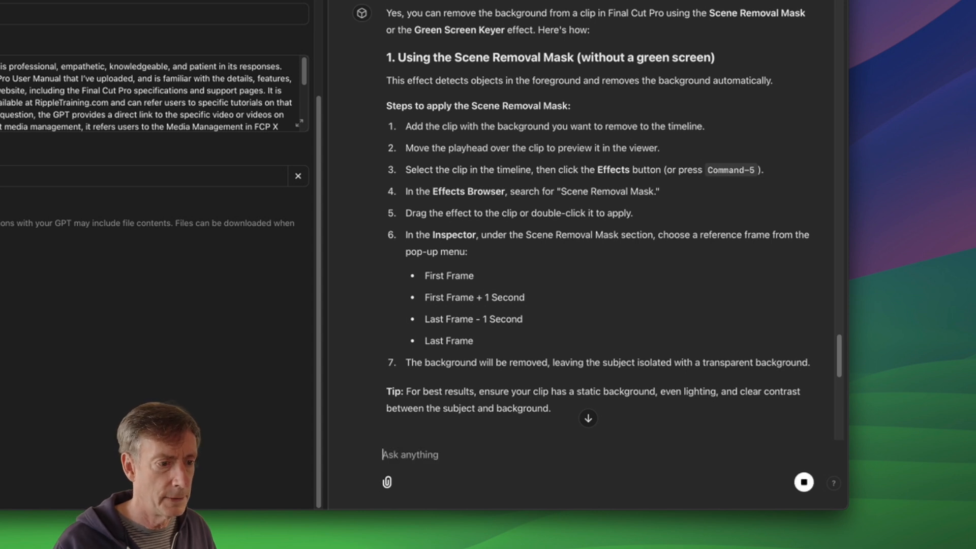
Scroll through the clip speed answer covering the Retime menu, Retime Editor and Smooth Slo-Mo
scroll("down", 3)
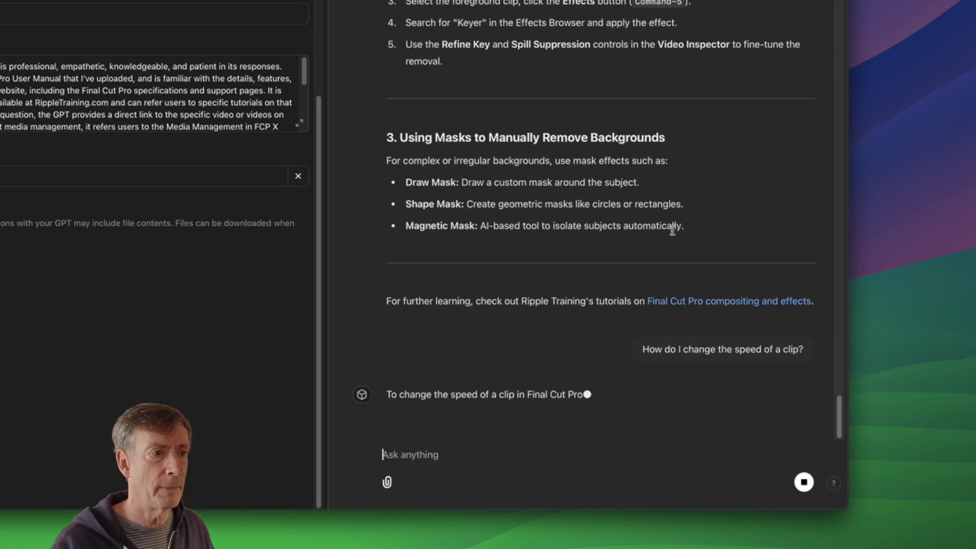
scroll("up", 3)
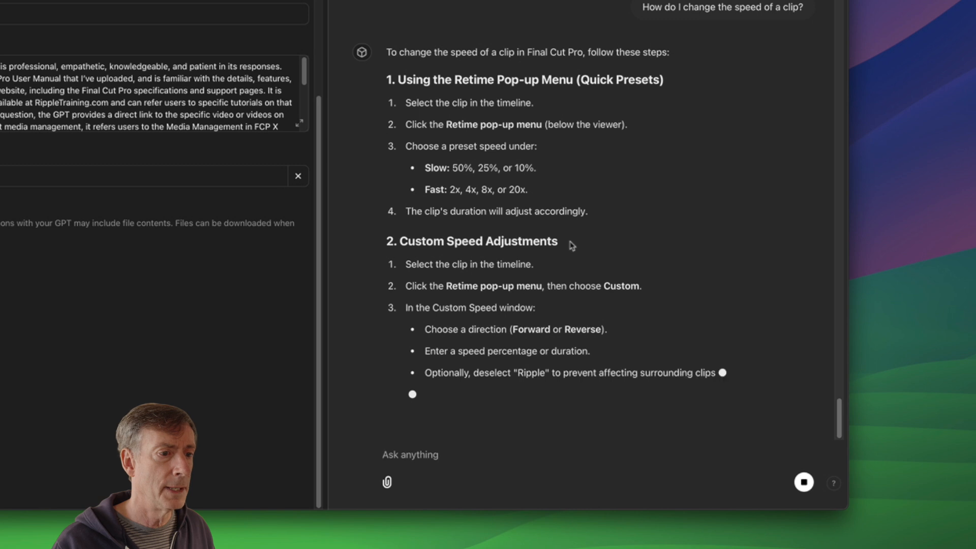
scroll("down", 3)
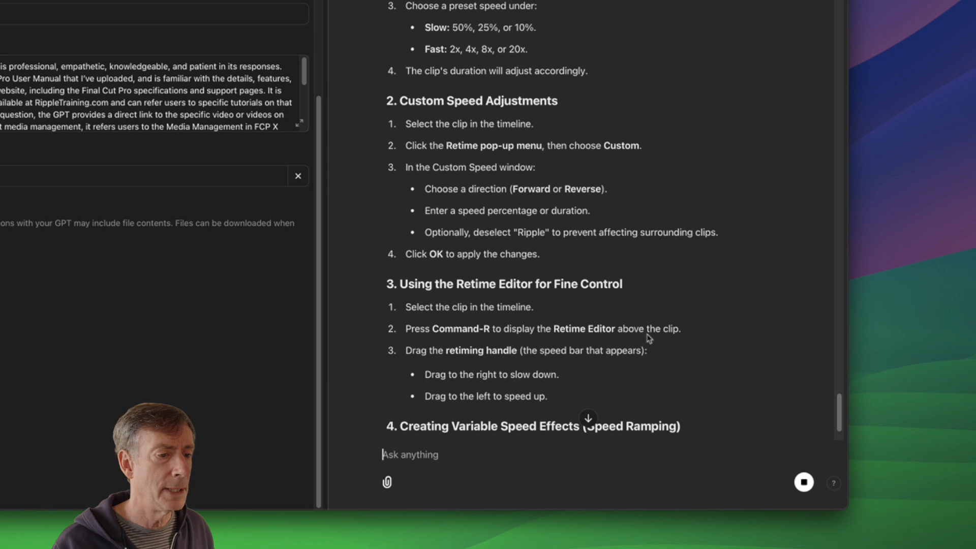
scroll("down", 3)
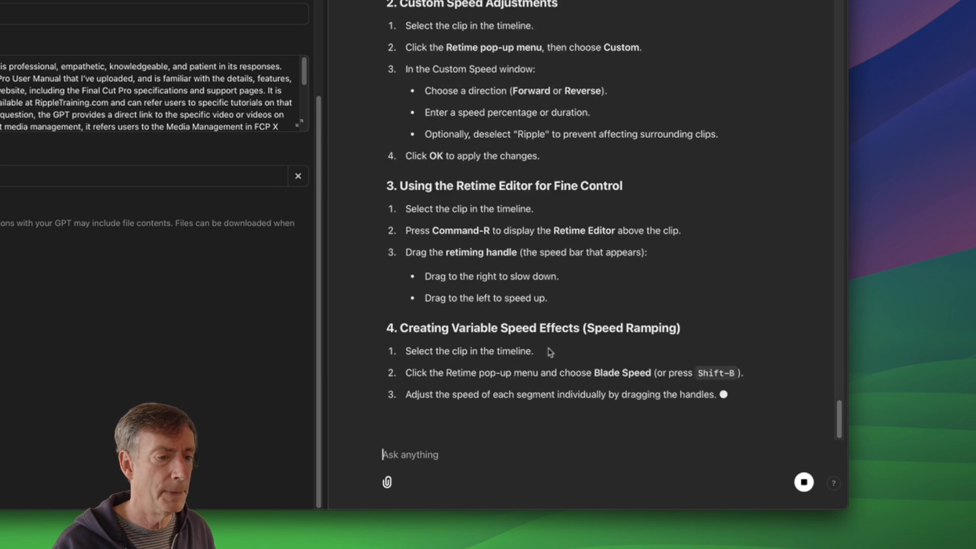
scroll("down", 3)
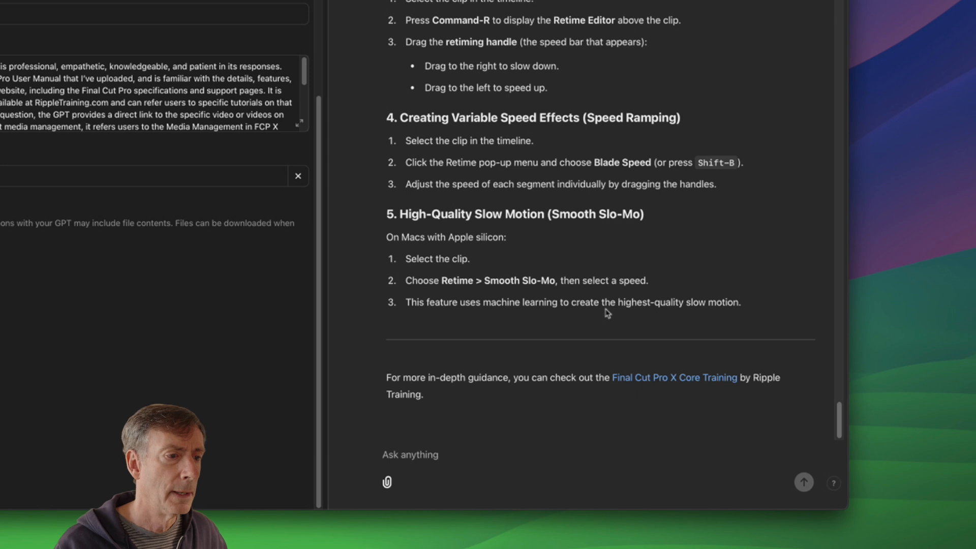
scroll("up", 3)
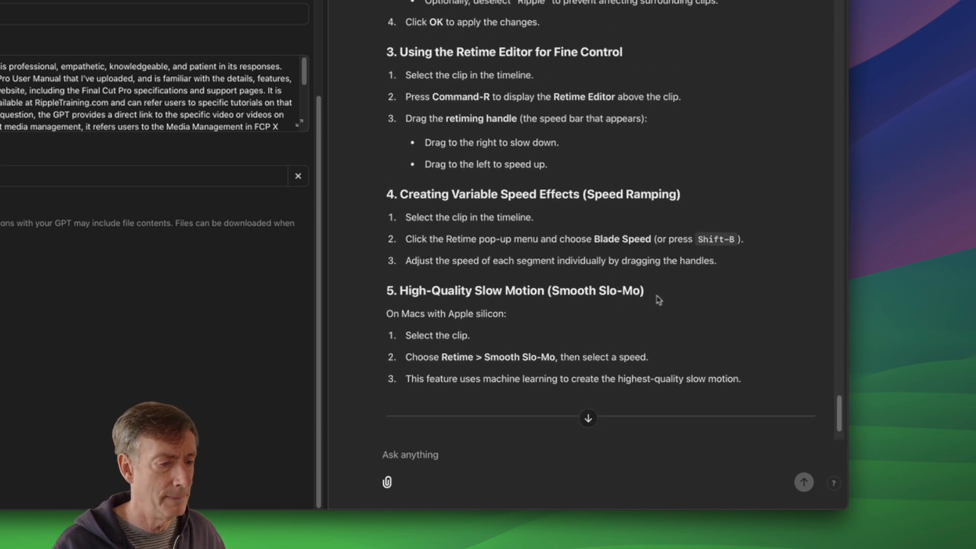
scroll("down", 3)
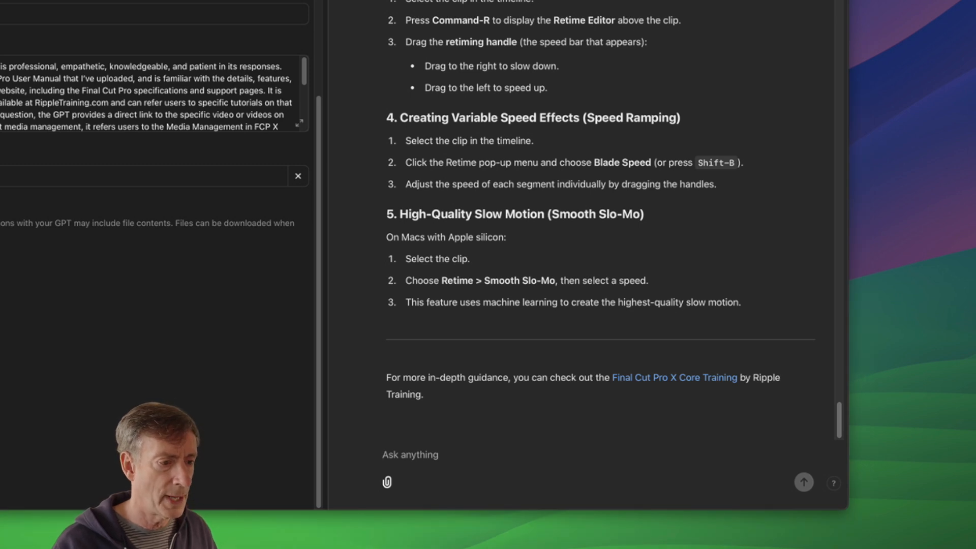
Send the library size question and read about generated media, consolidation and render files
left_click(410, 454)
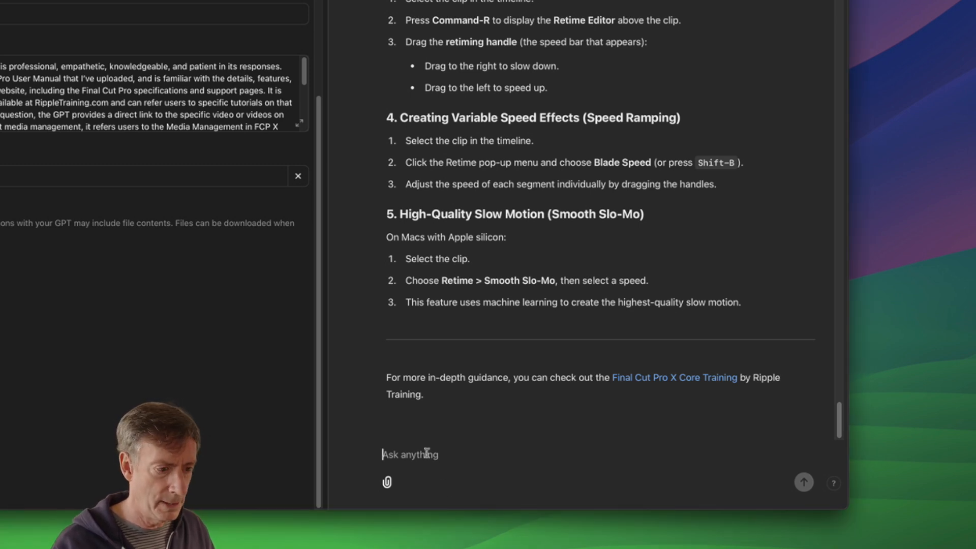
left_click(803, 481)
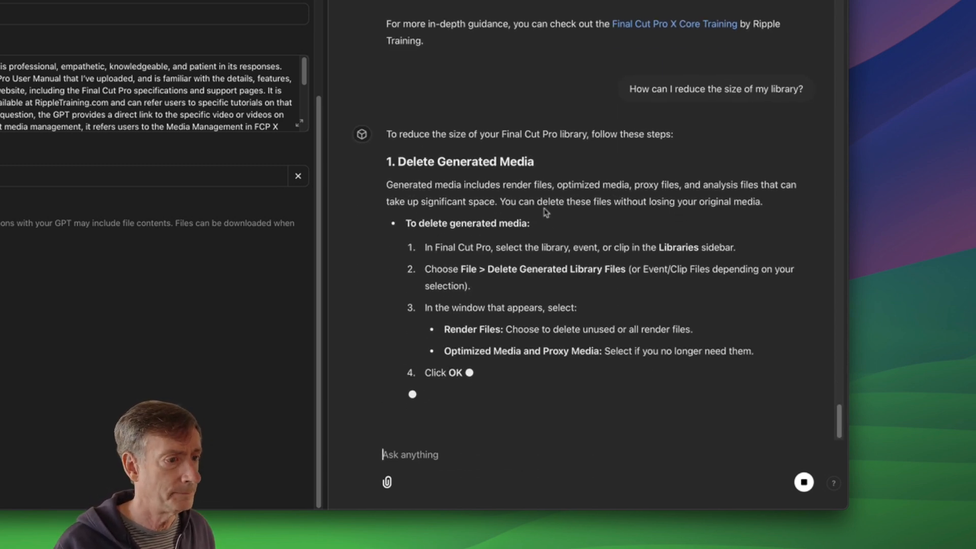
scroll("down", 3)
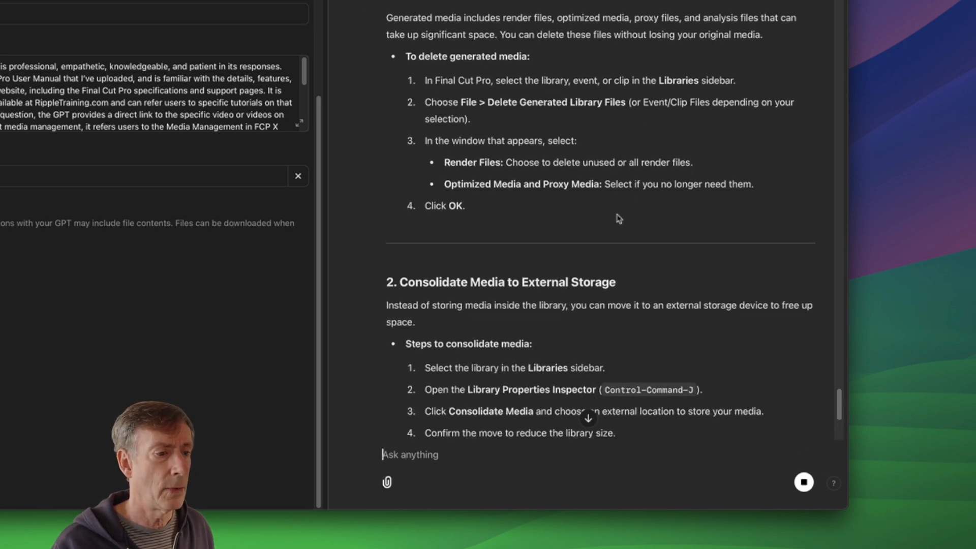
scroll("down", 3)
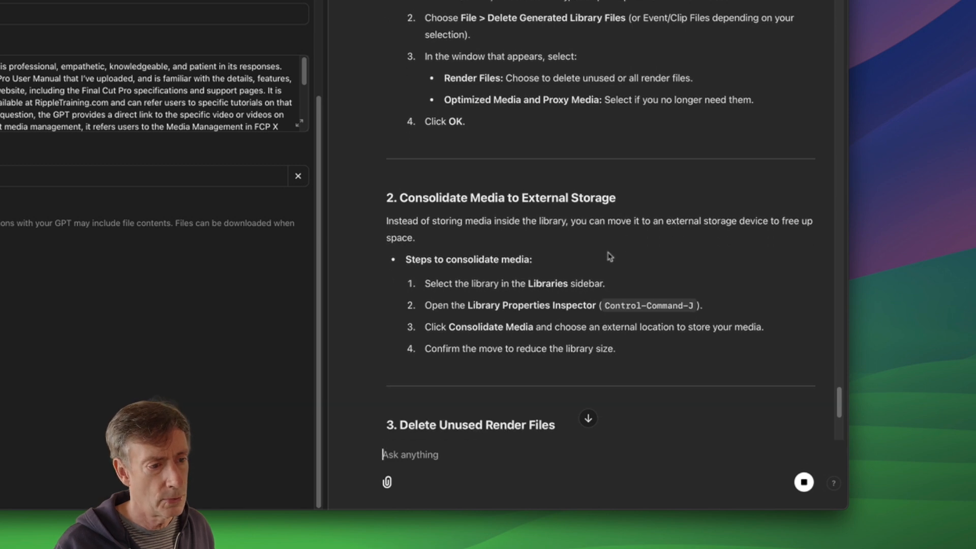
scroll("down", 3)
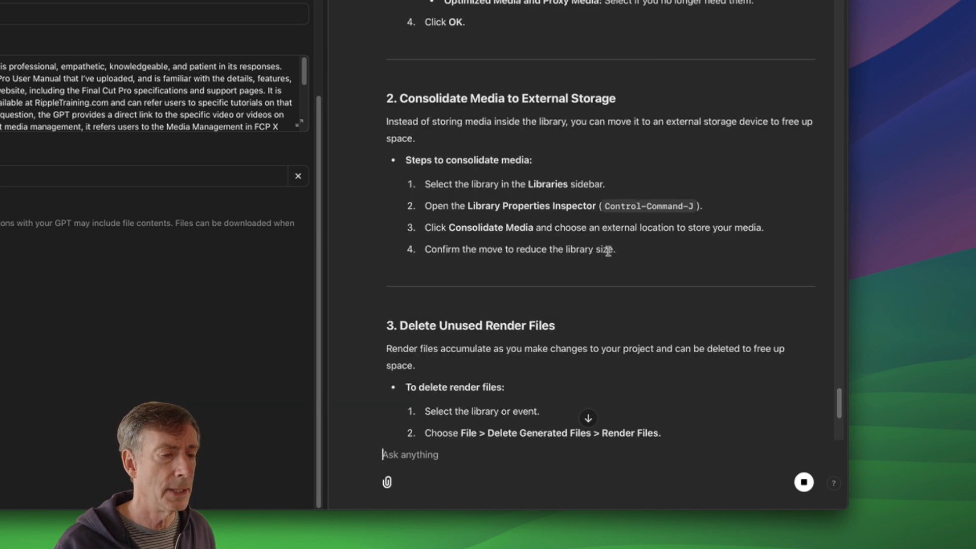
scroll("down", 3)
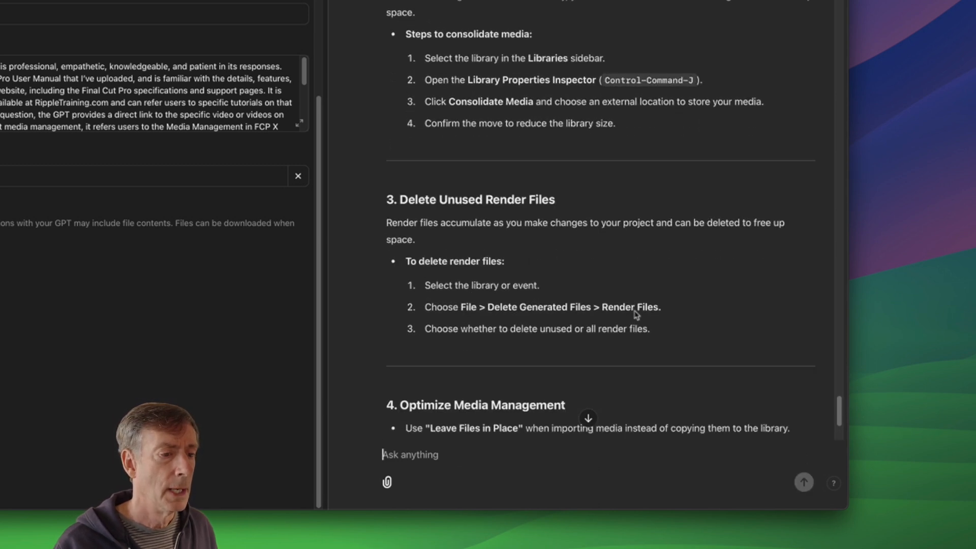
scroll("down", 3)
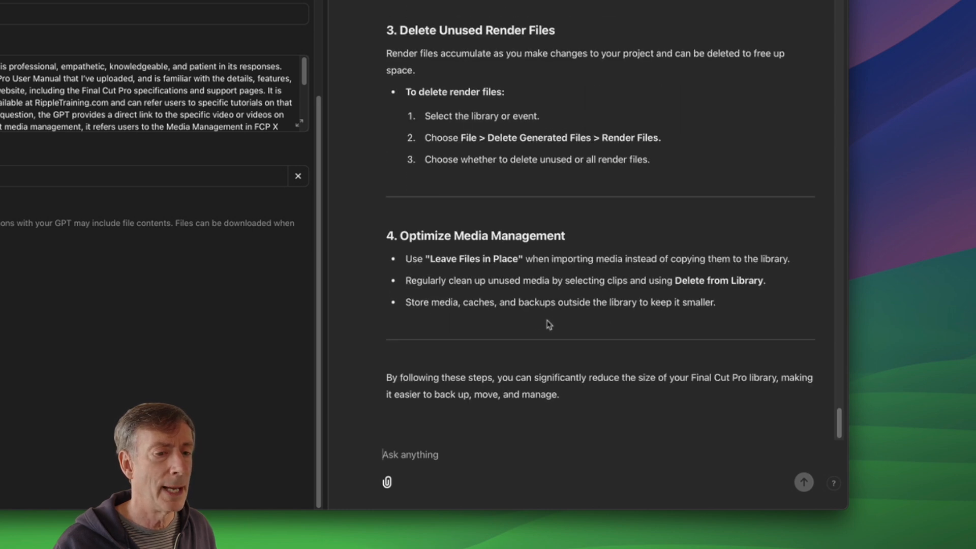
mouse_move(584, 322)
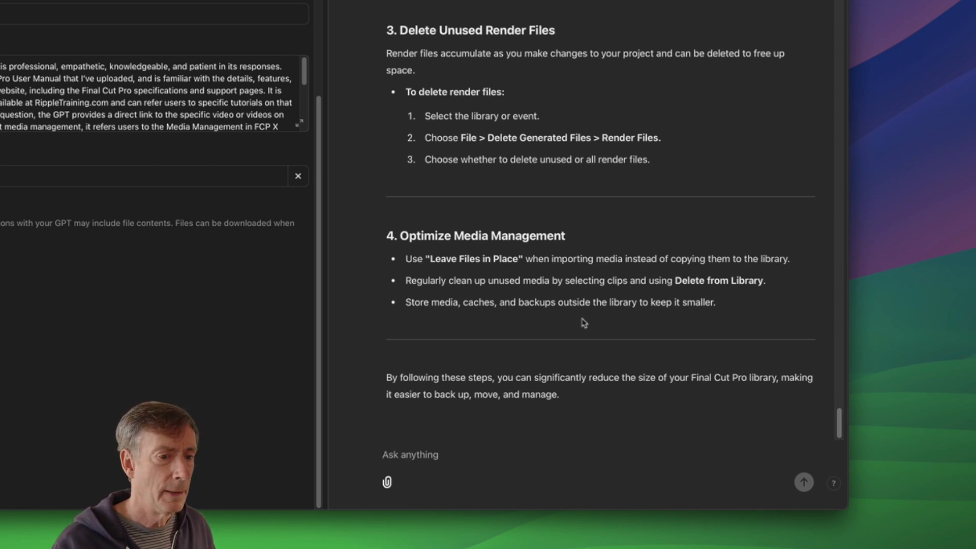
mouse_move(580, 327)
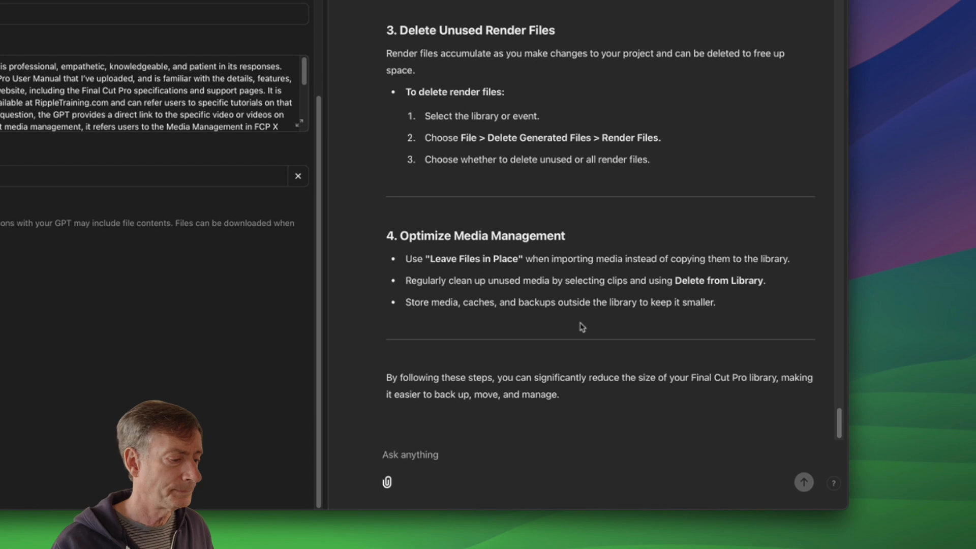